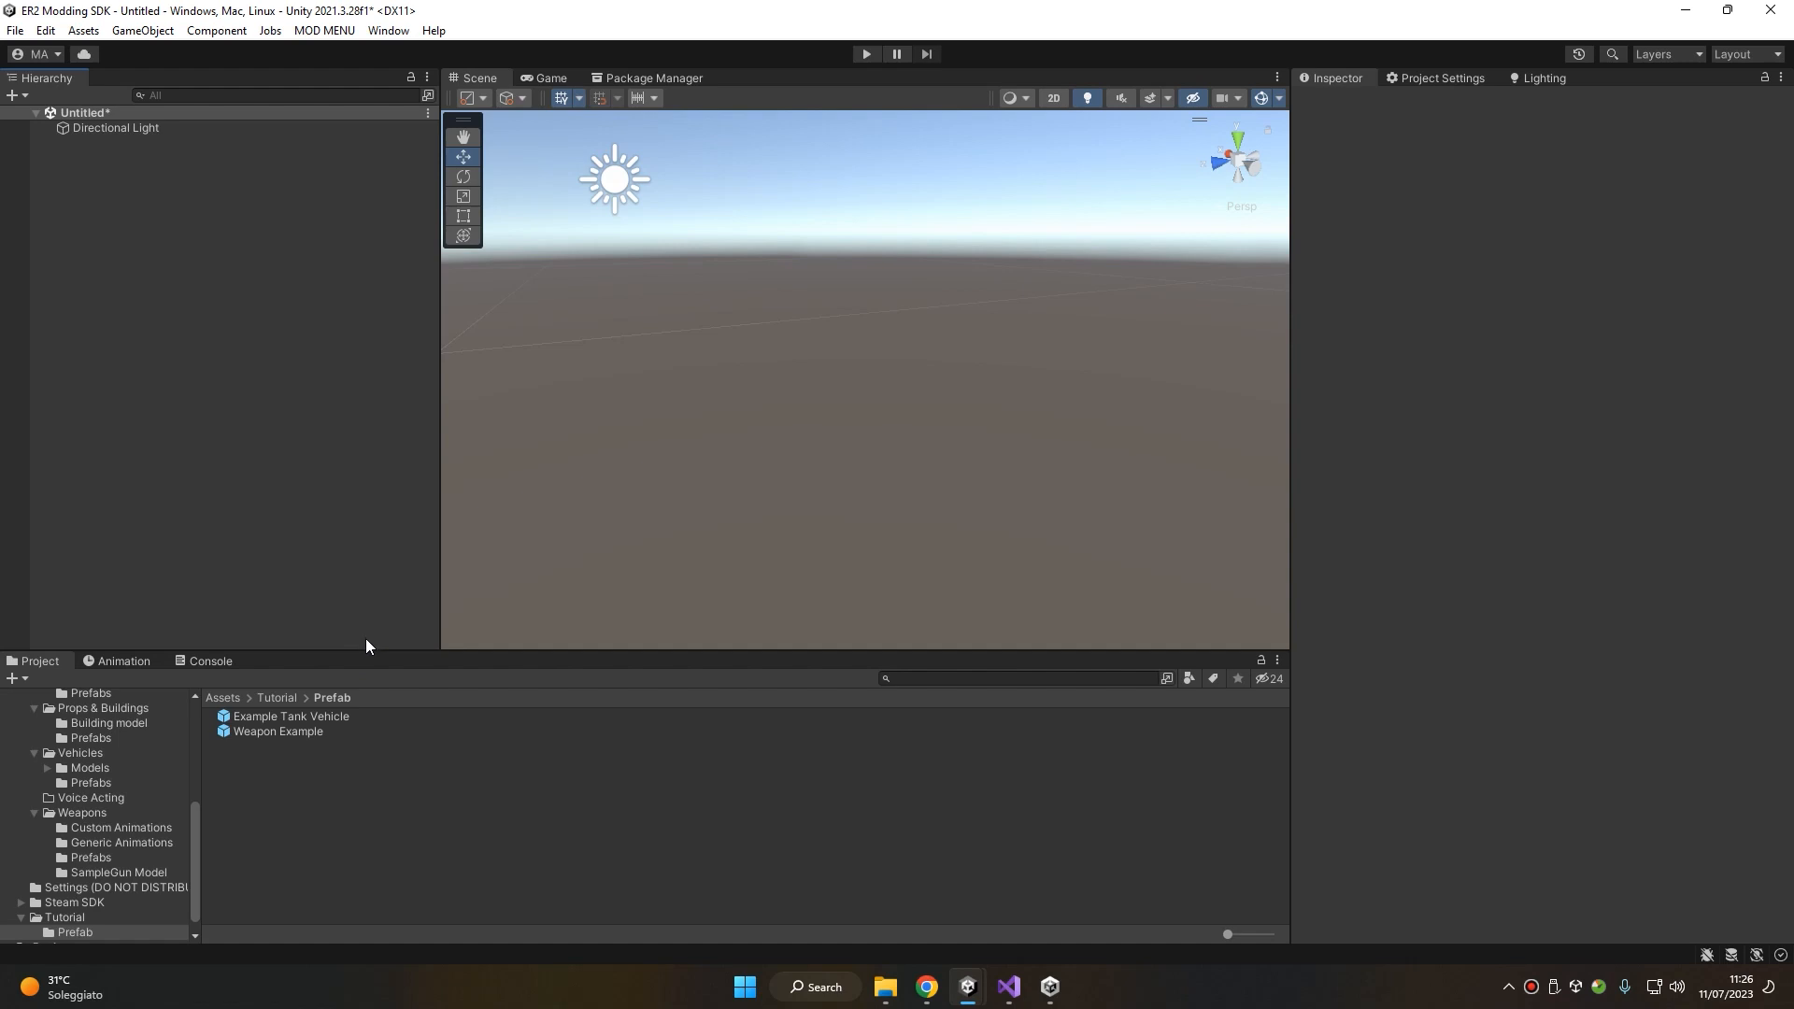
# Inspect the Example Tank Vehicle and Weapon Example prefabs, ending on the tank
pyautogui.click(290, 716)
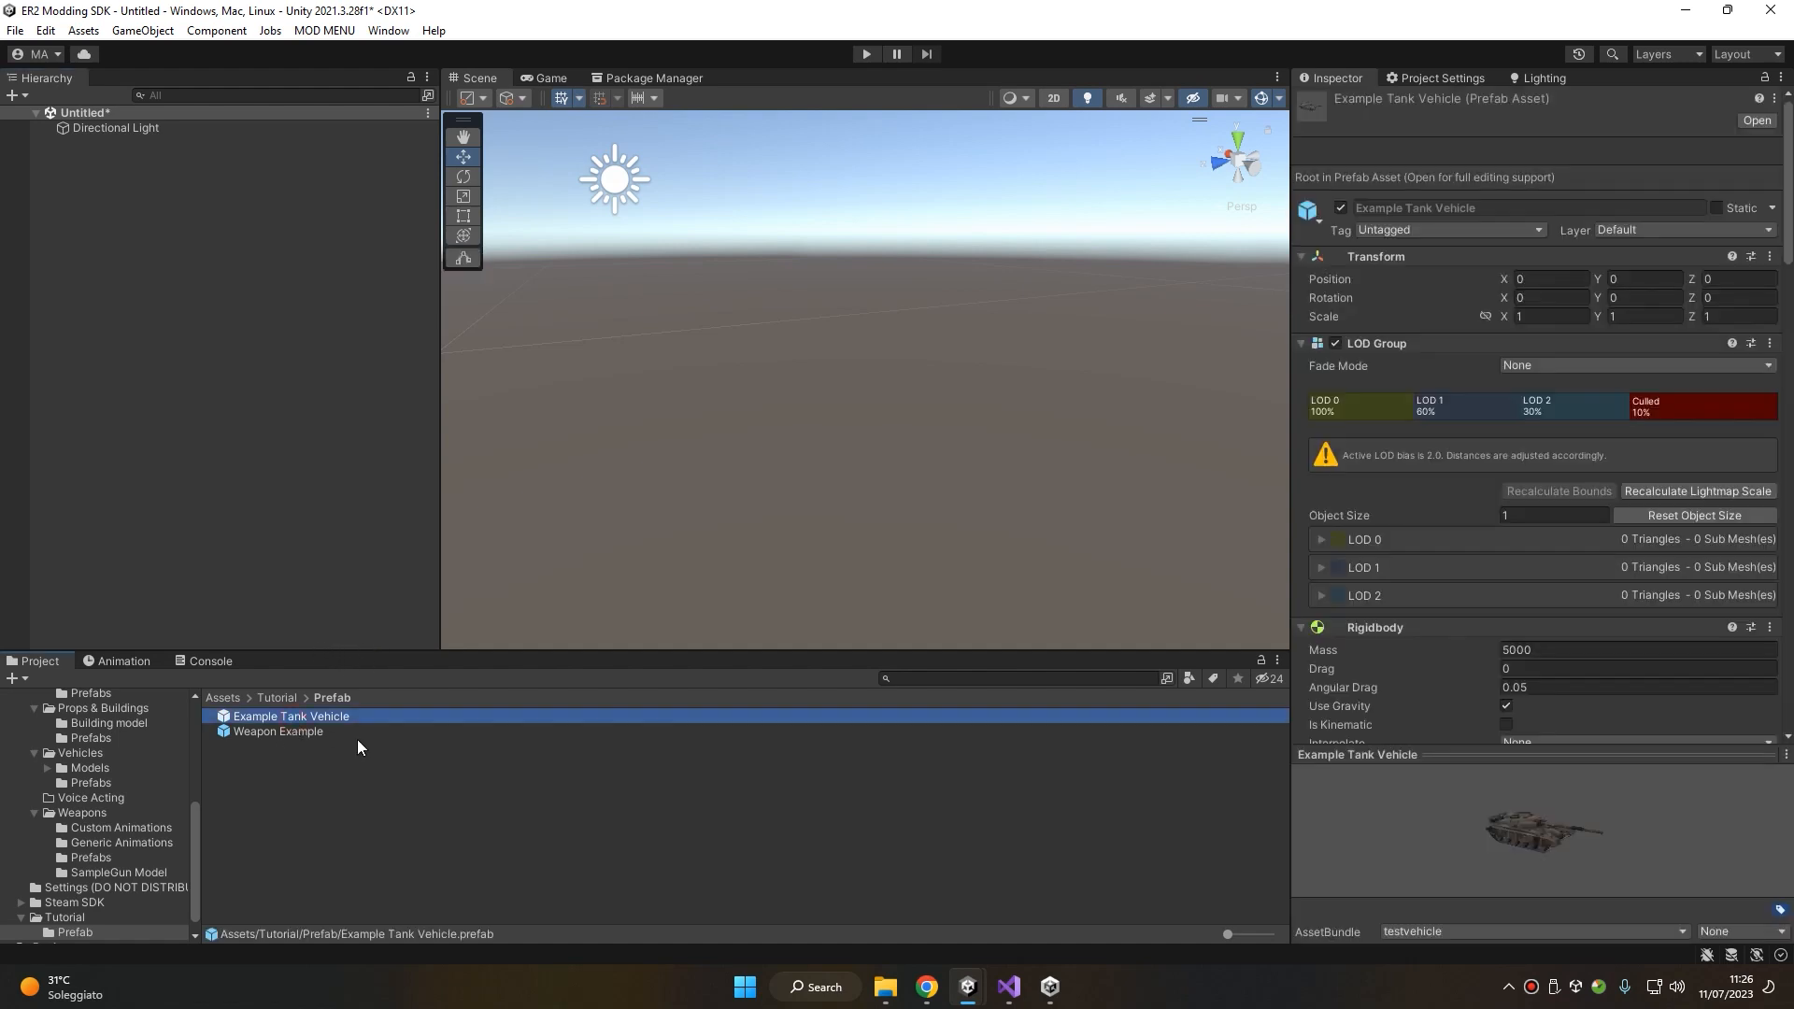
pyautogui.moveTo(269, 739)
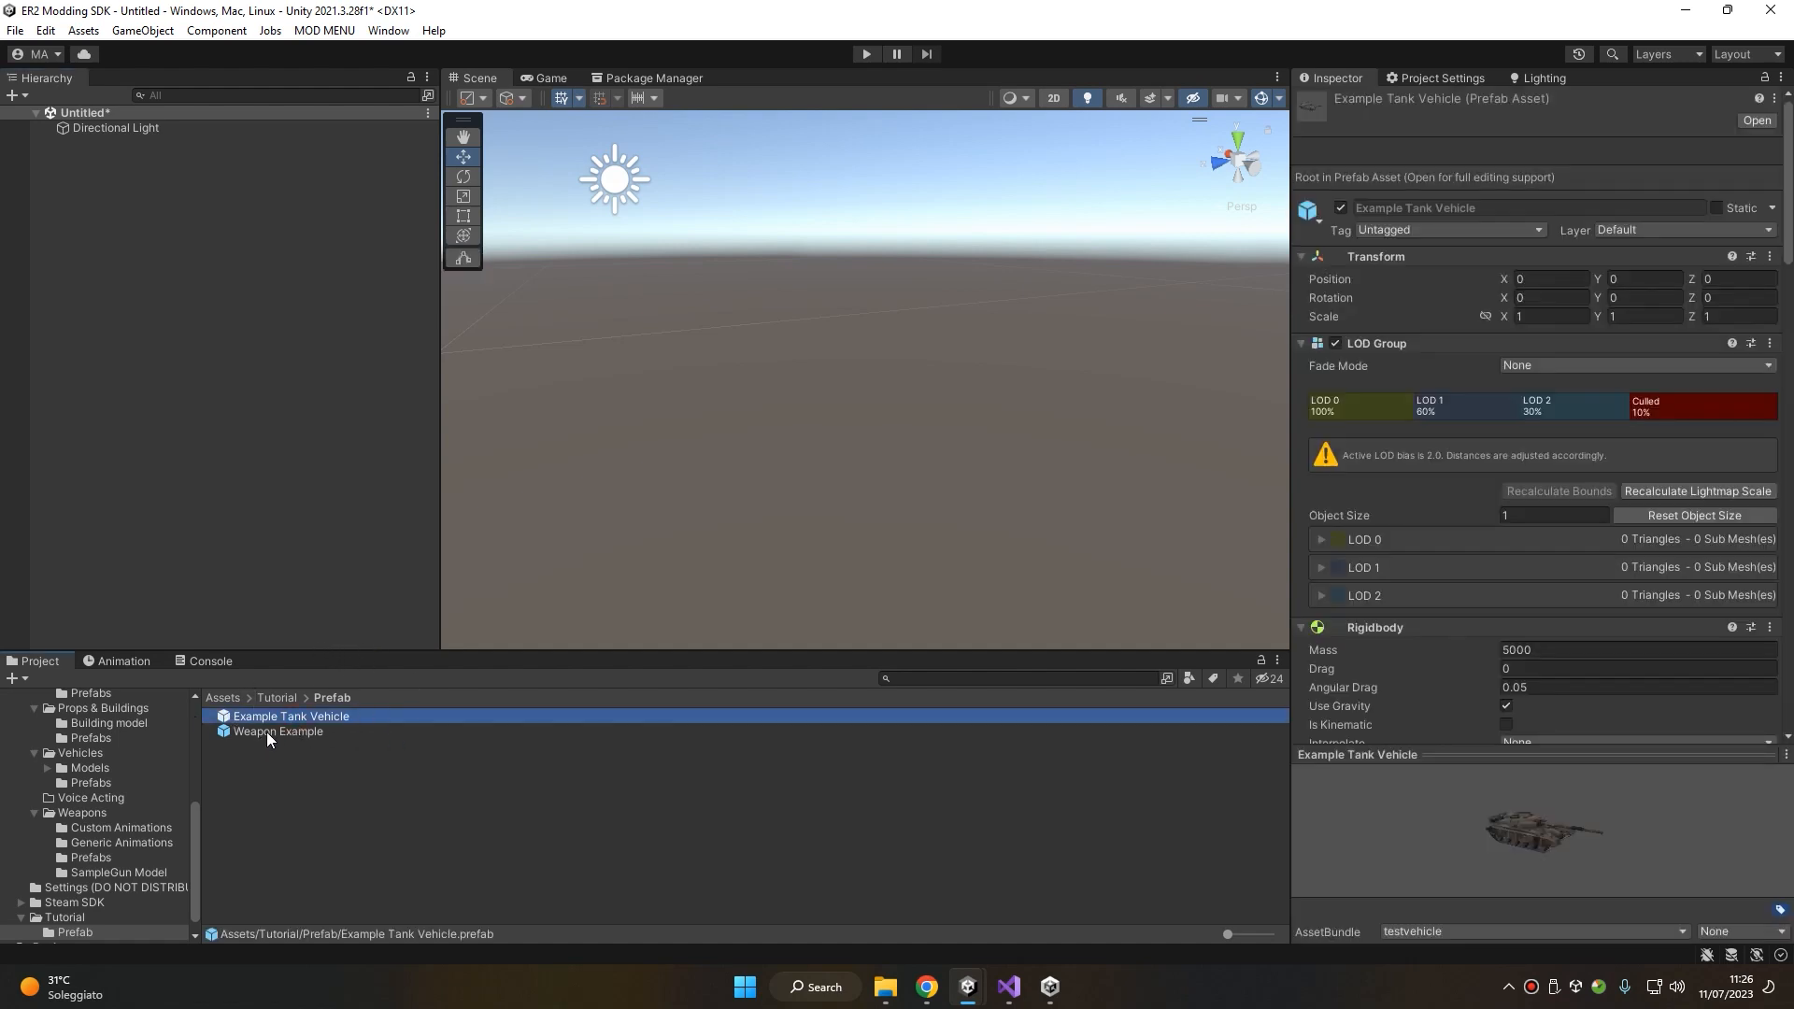
pyautogui.click(278, 731)
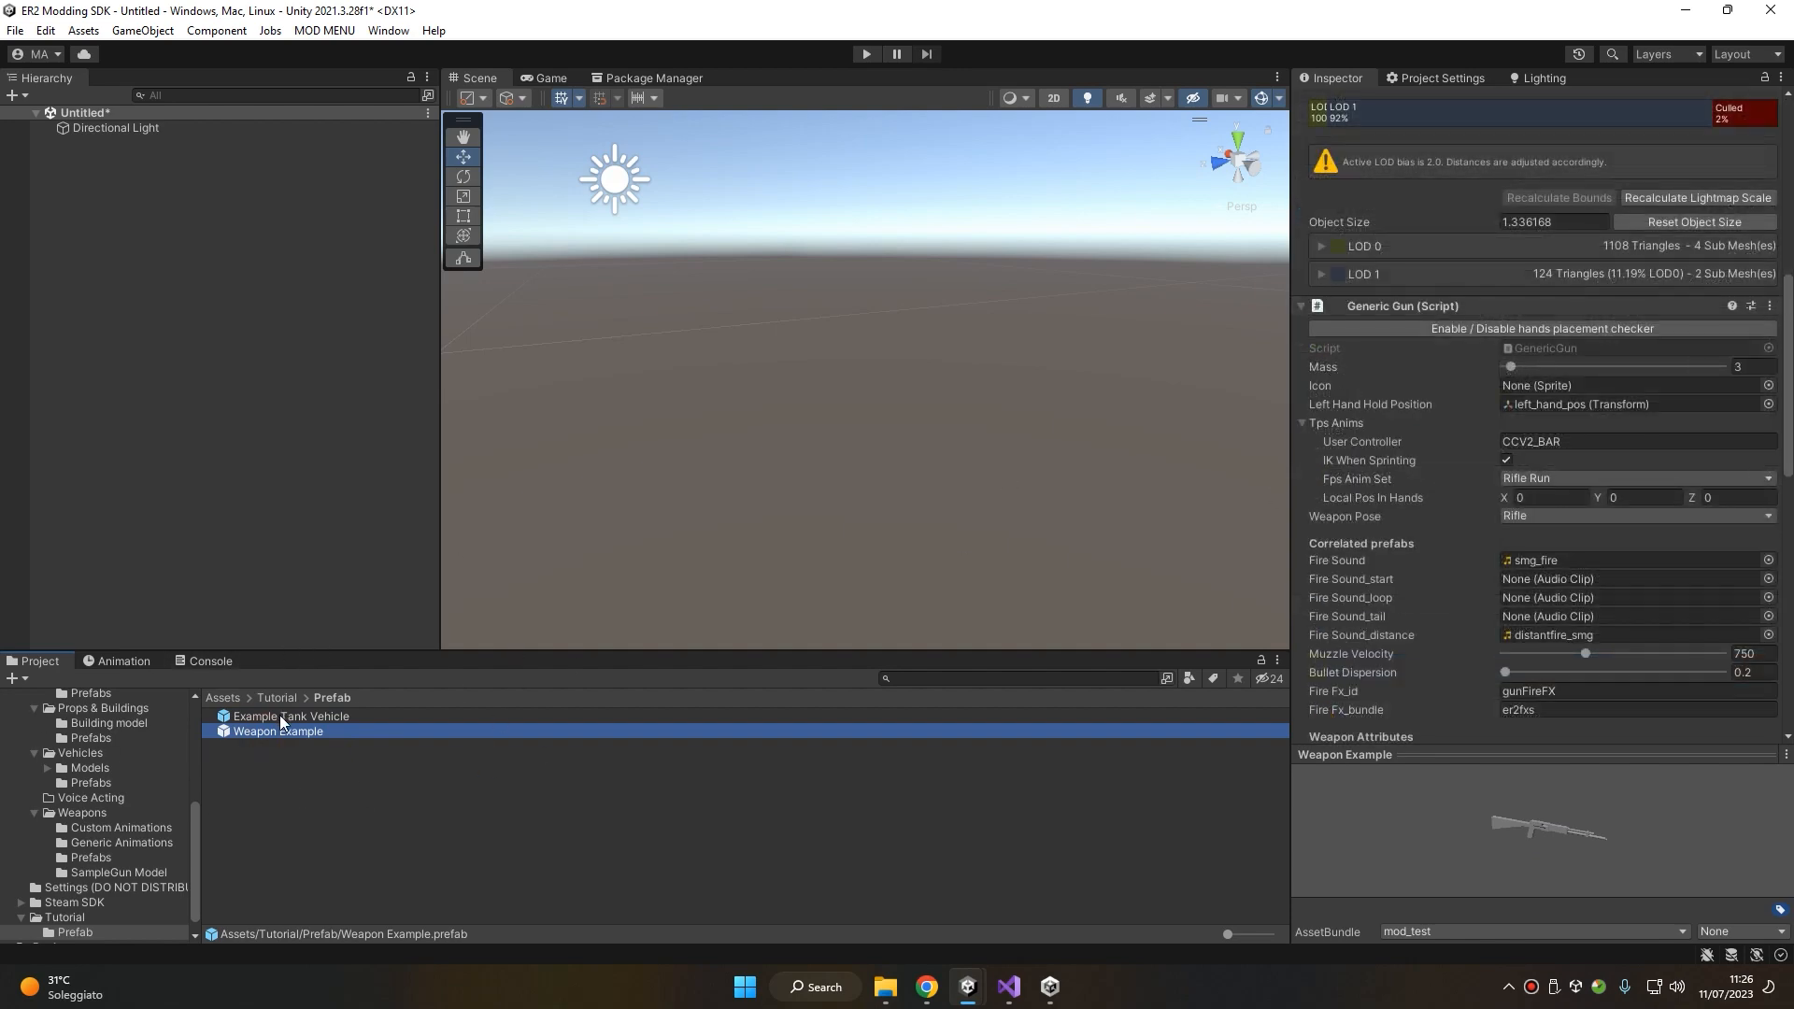
pyautogui.click(290, 715)
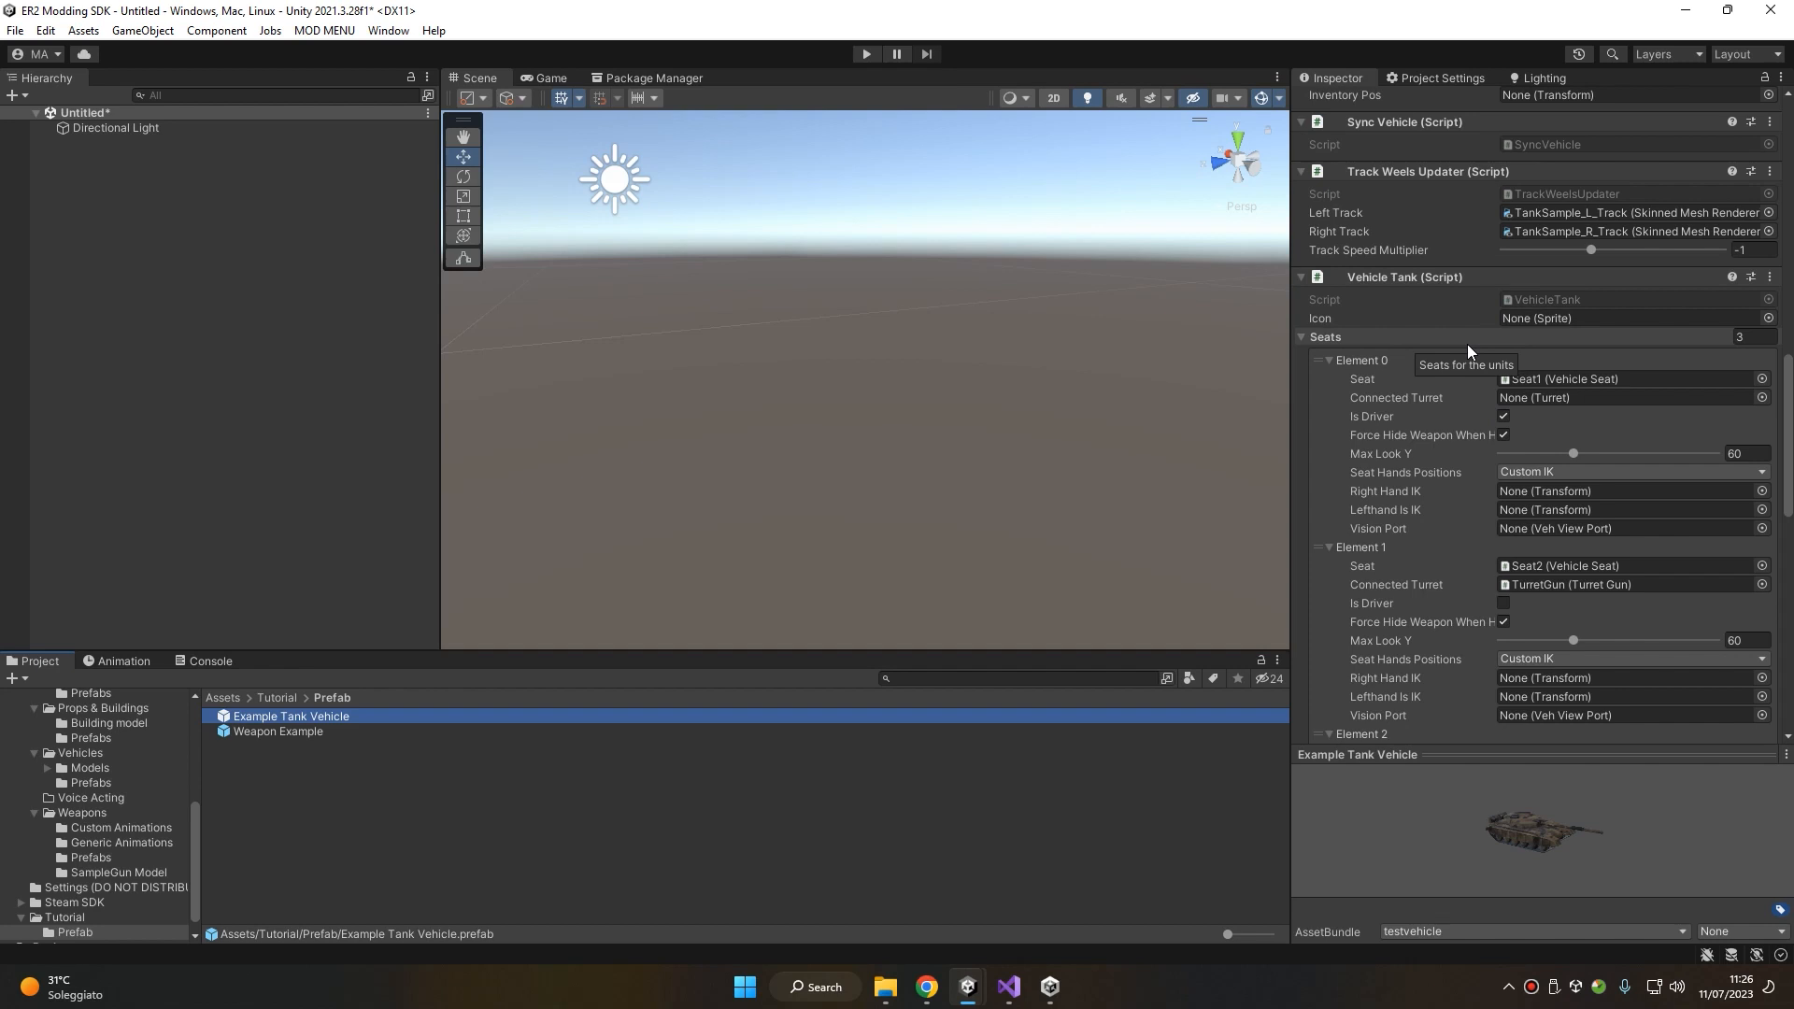
pyautogui.moveTo(636, 296)
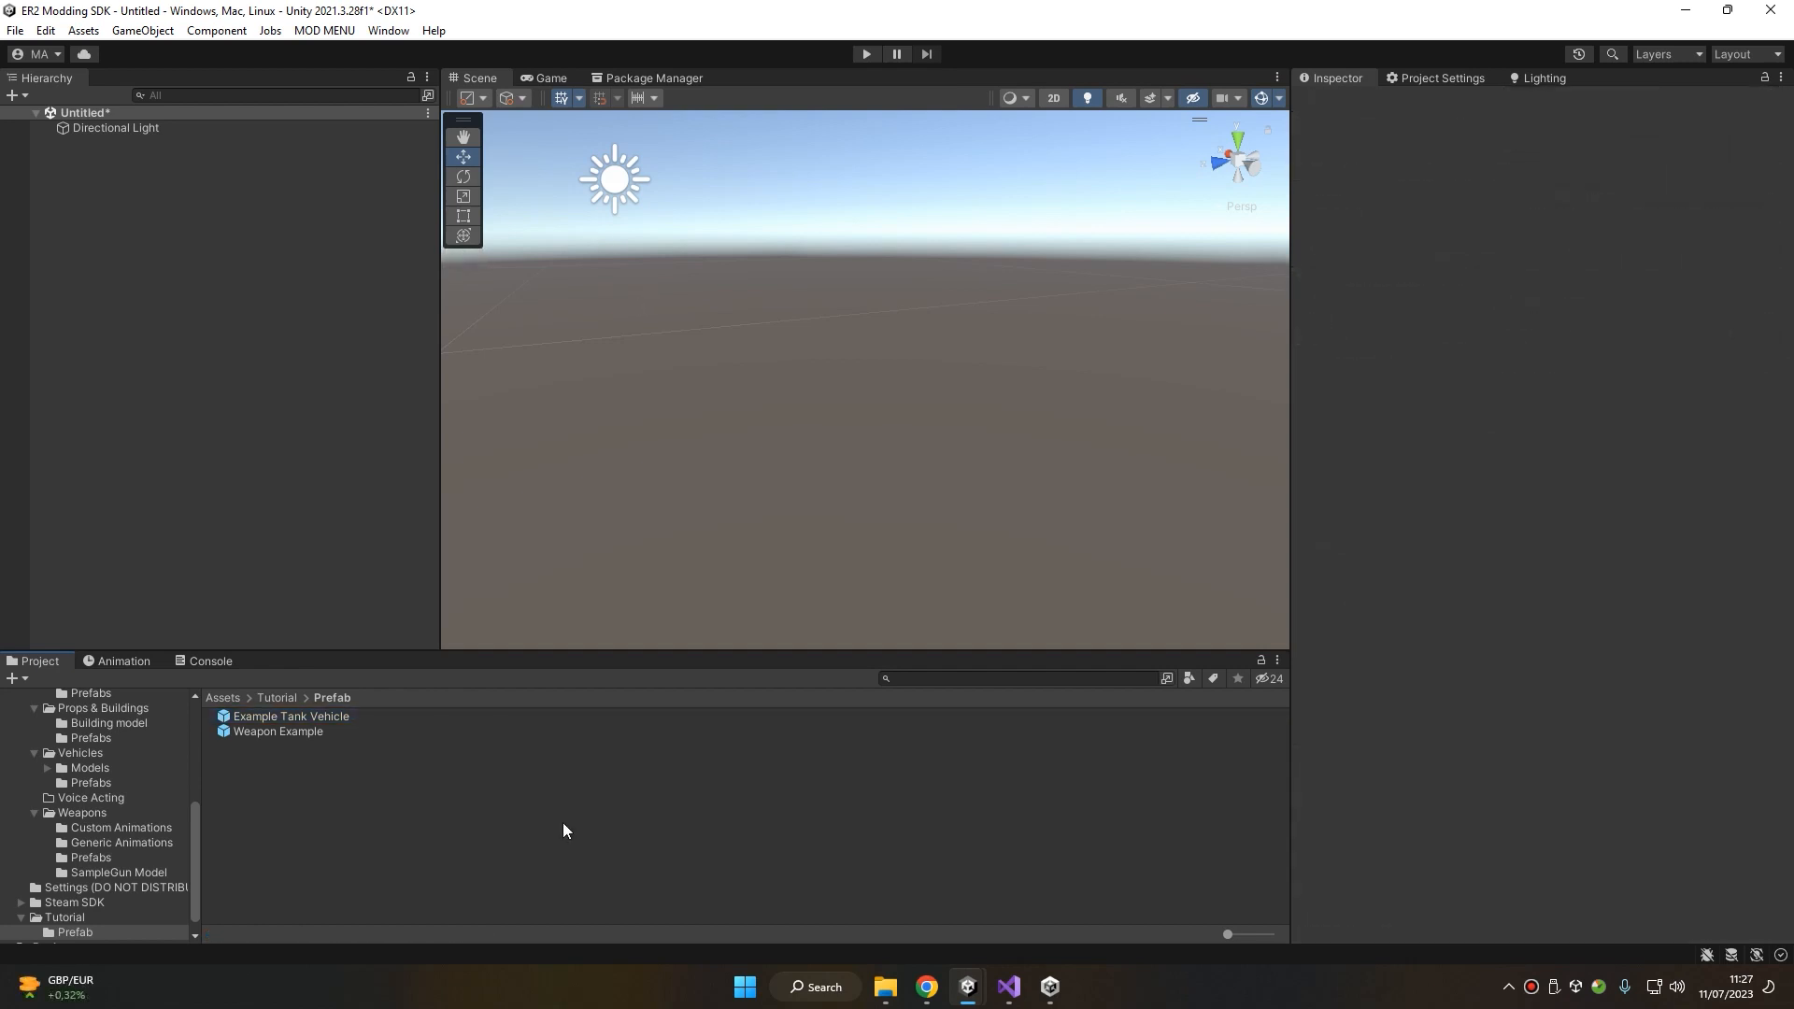
# Import veh_icon.png into Assets/Tutorial as a Sprite (2D and UI) texture
pyautogui.click(276, 697)
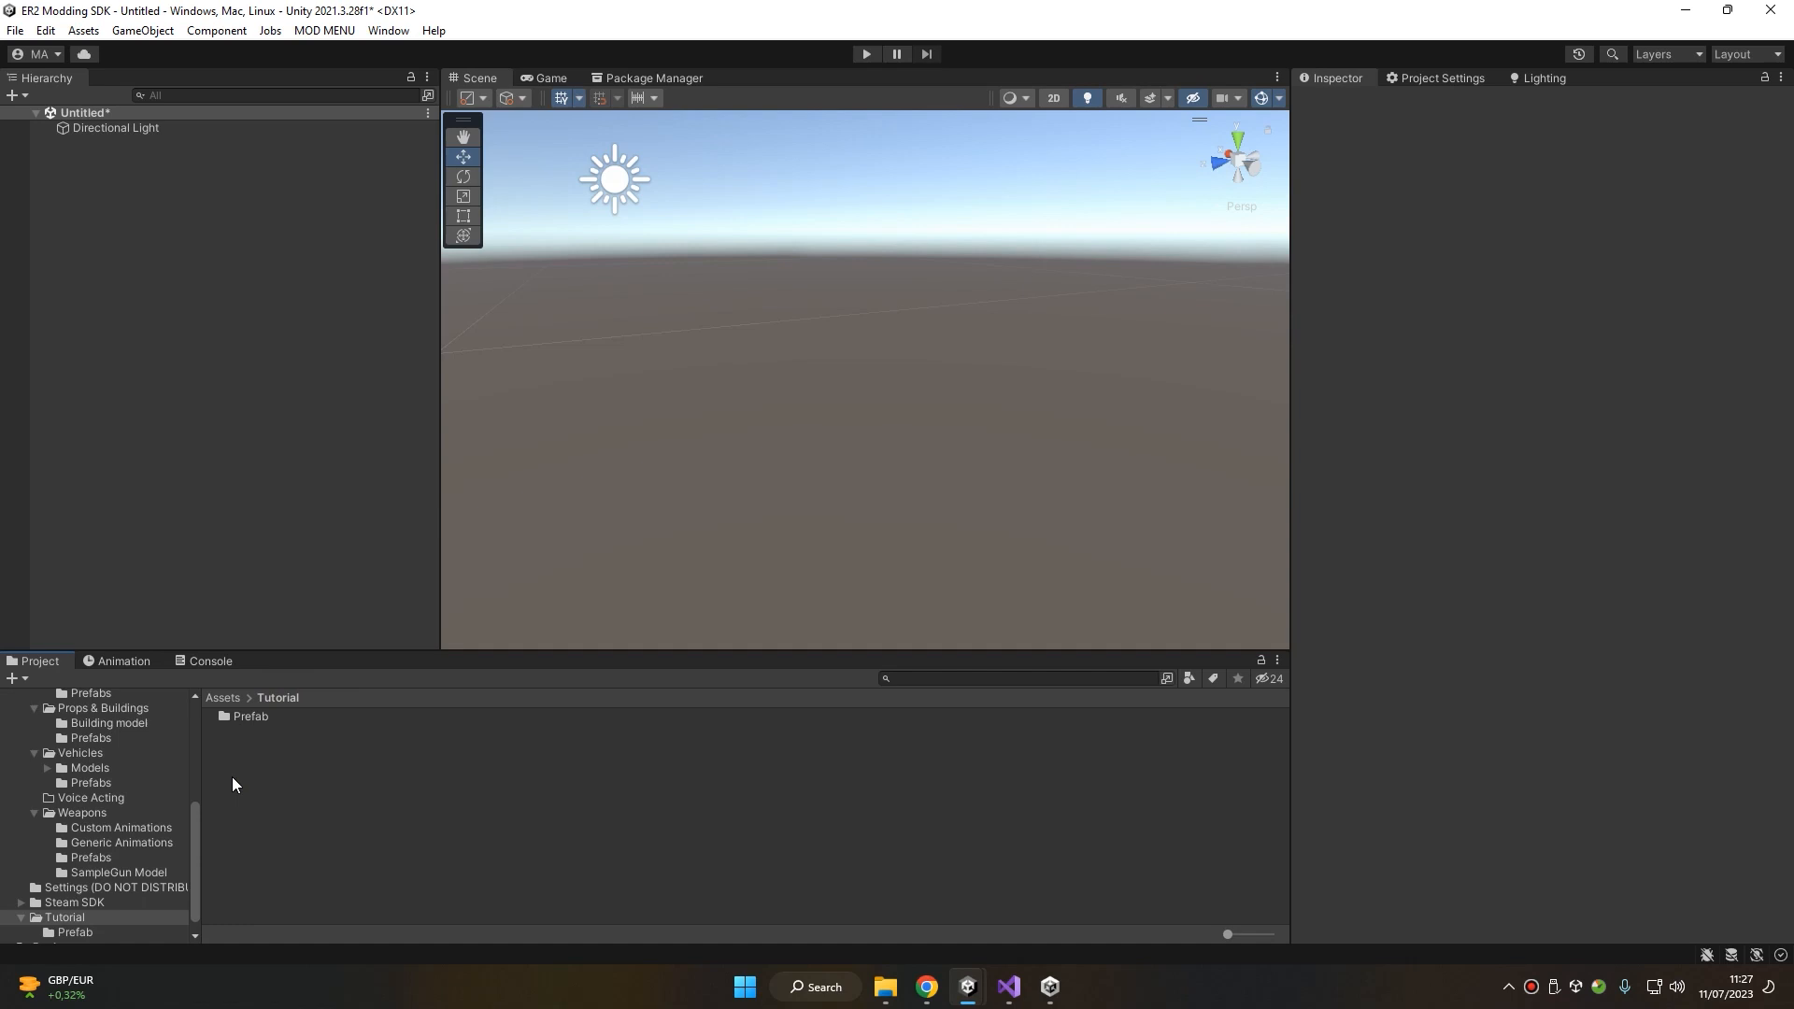
pyautogui.click(885, 994)
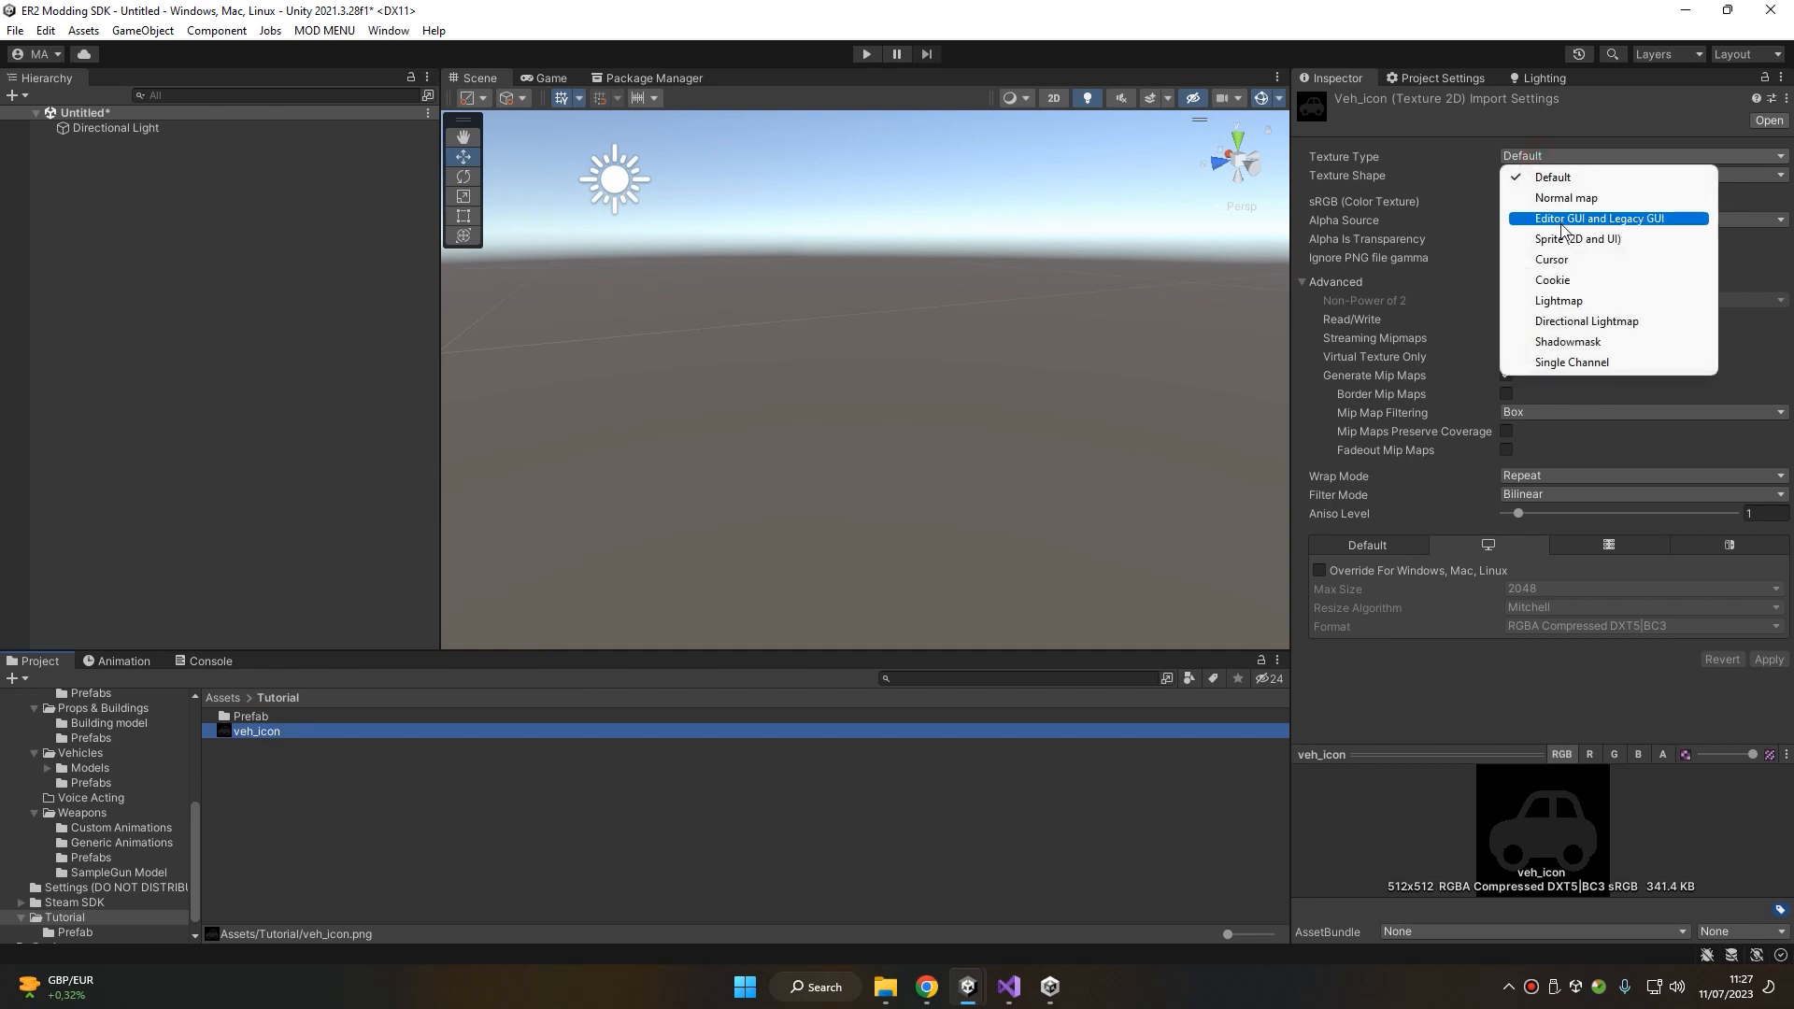
pyautogui.click(1578, 239)
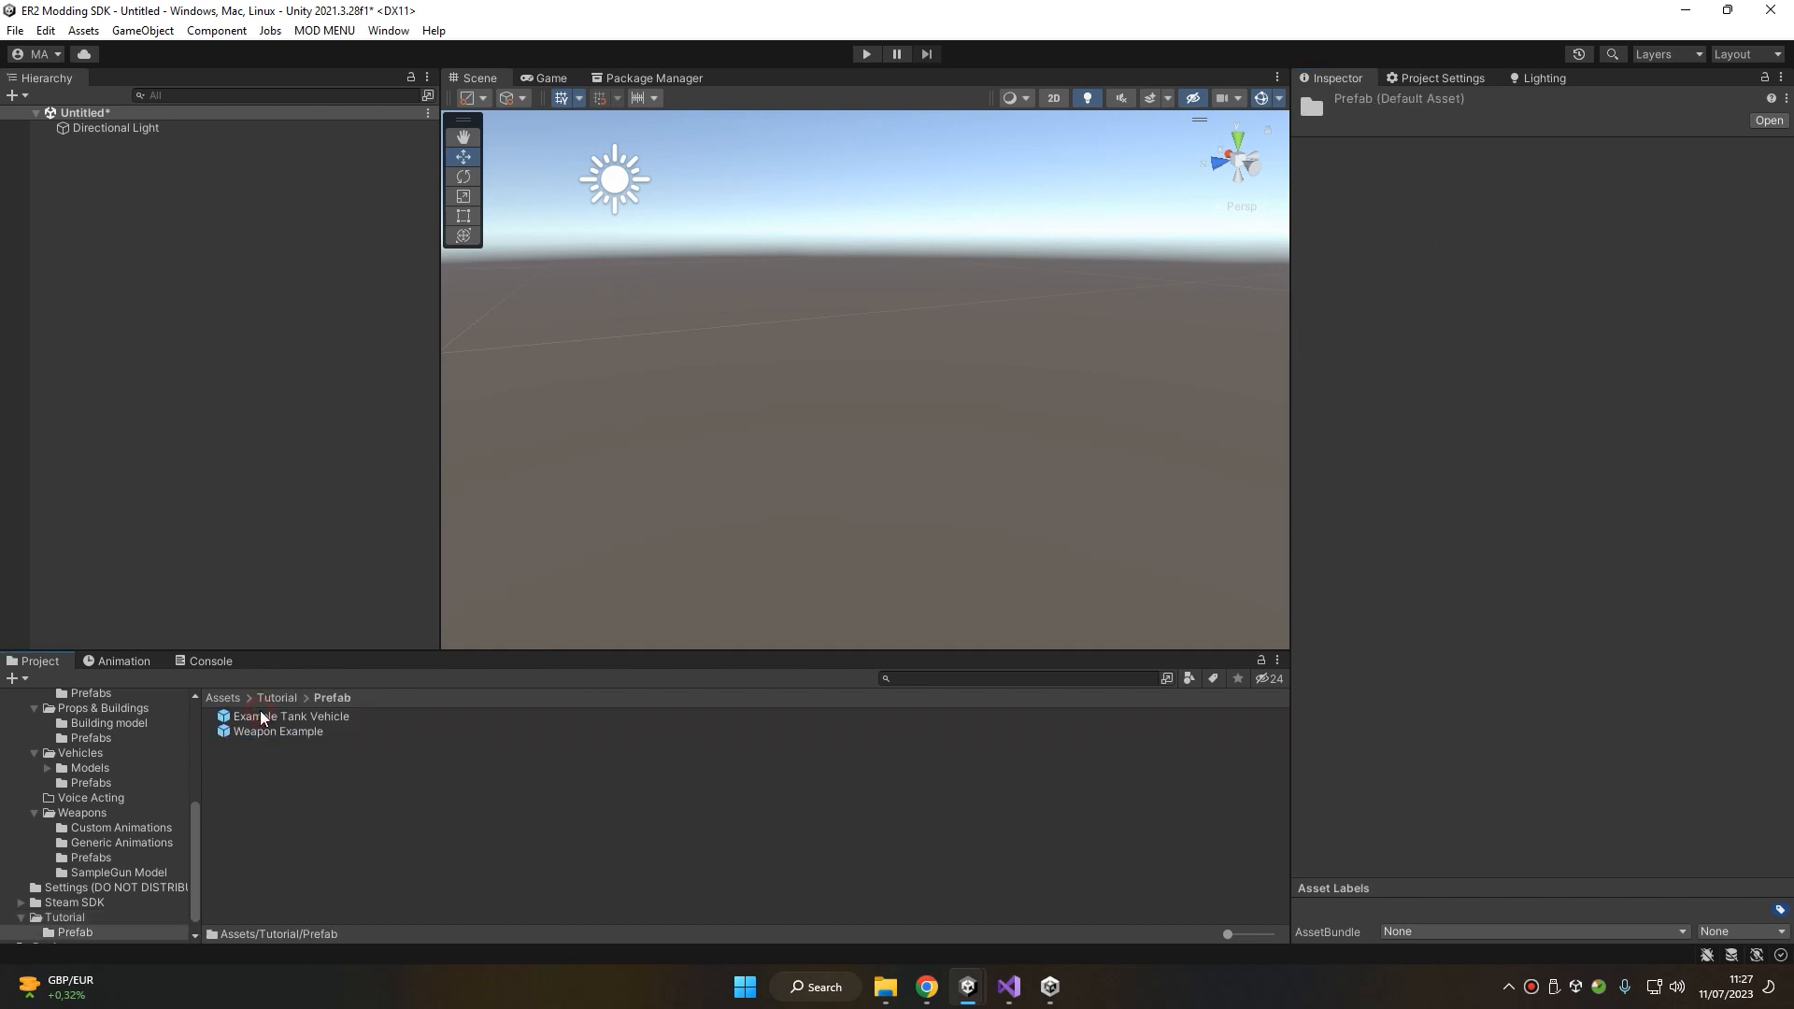
# Assign veh_icon as the Icon in Example Tank Vehicle's Vehicle Tank (Script) component
pyautogui.click(291, 714)
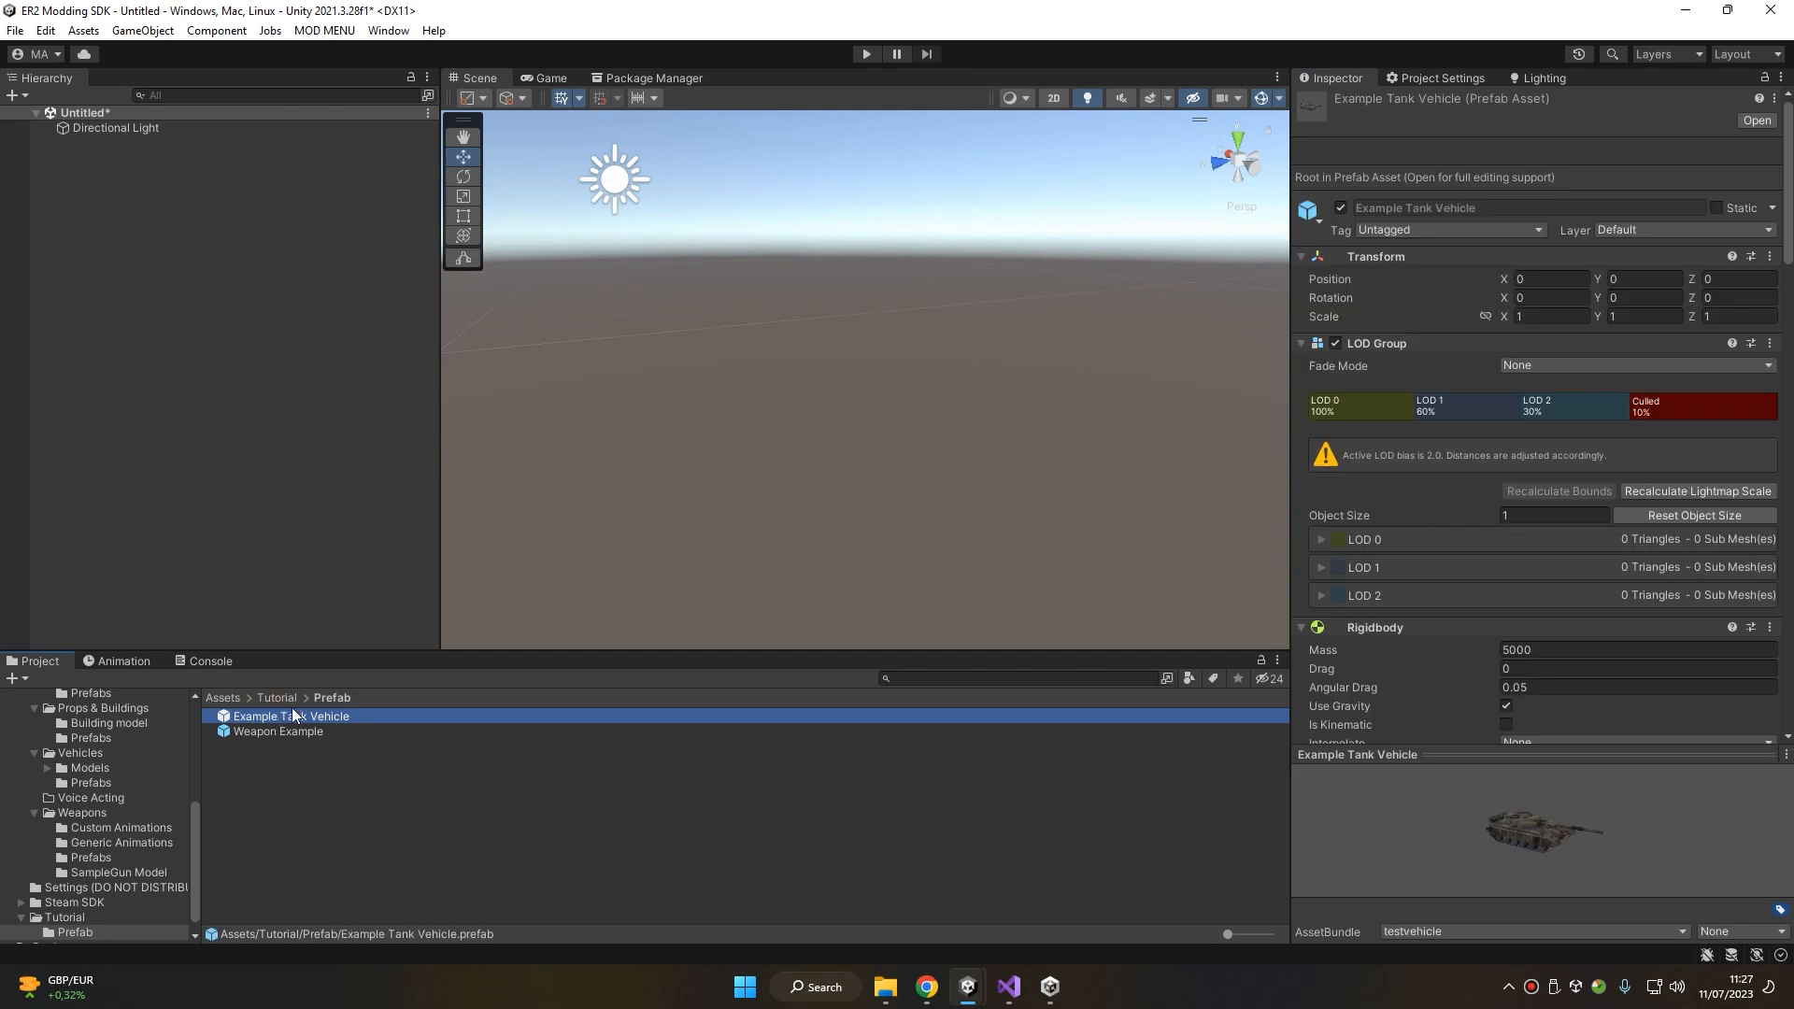
pyautogui.scroll(-3)
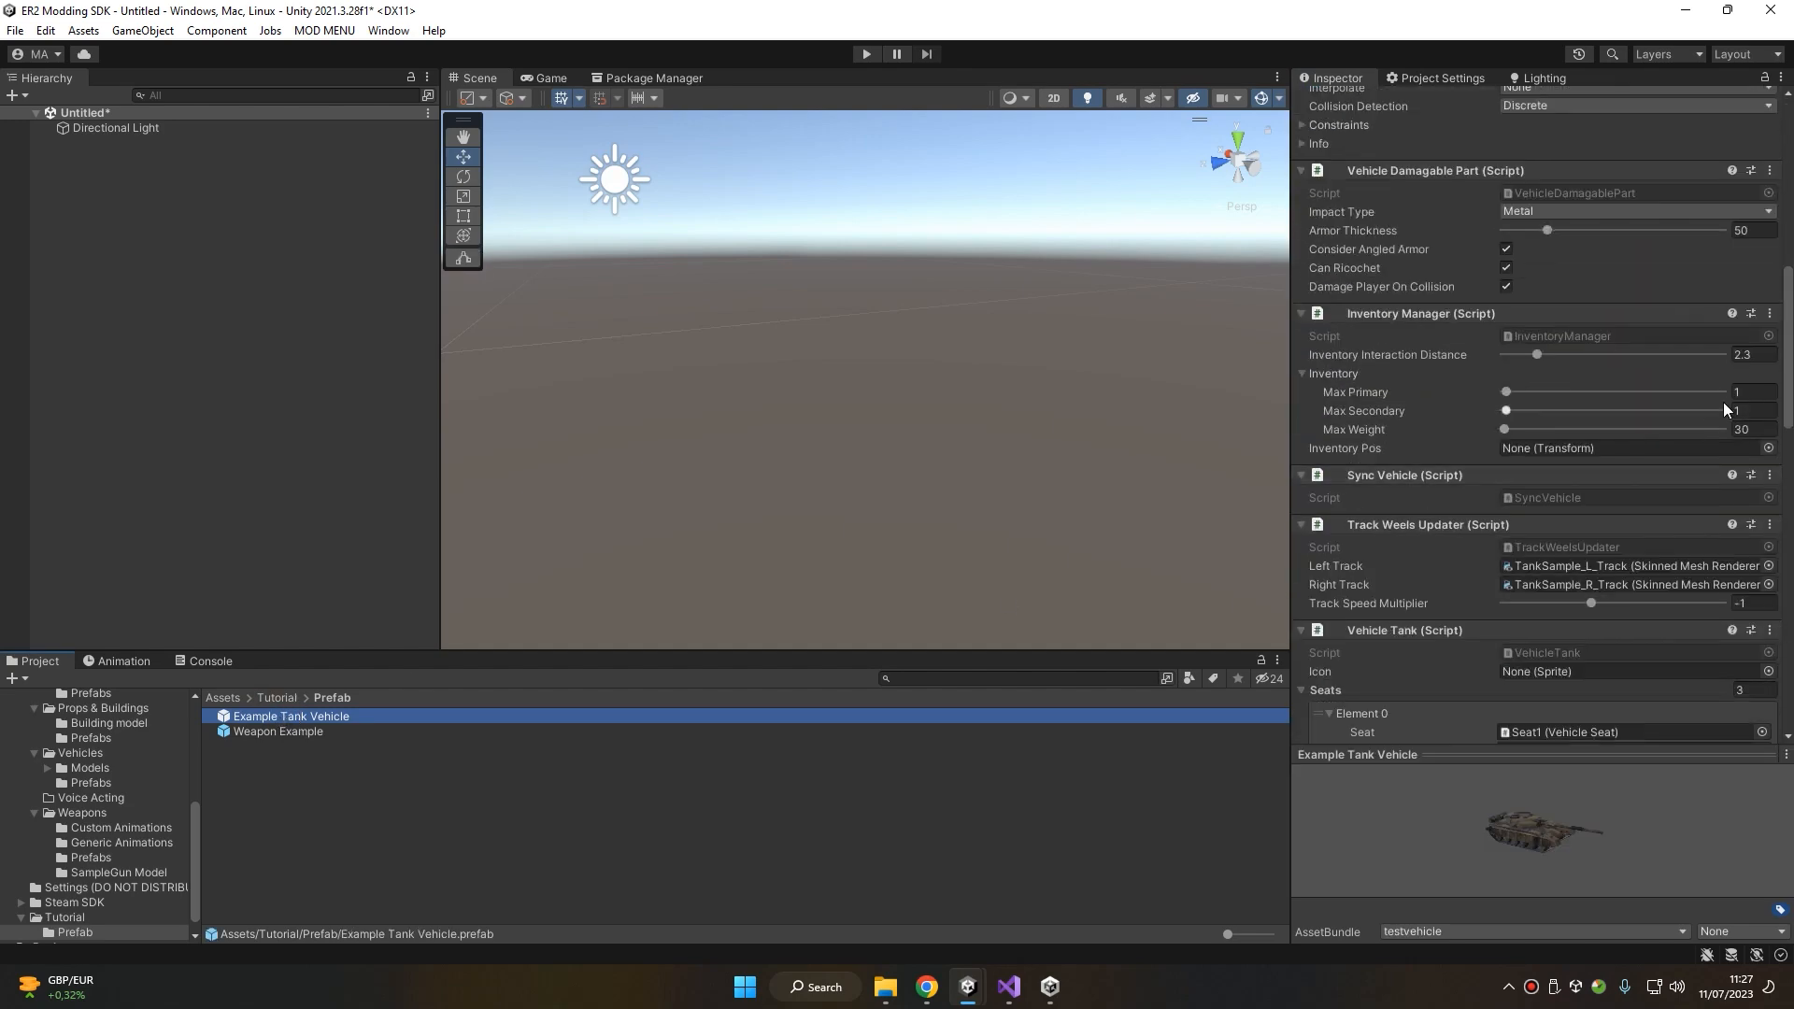
pyautogui.click(1765, 672)
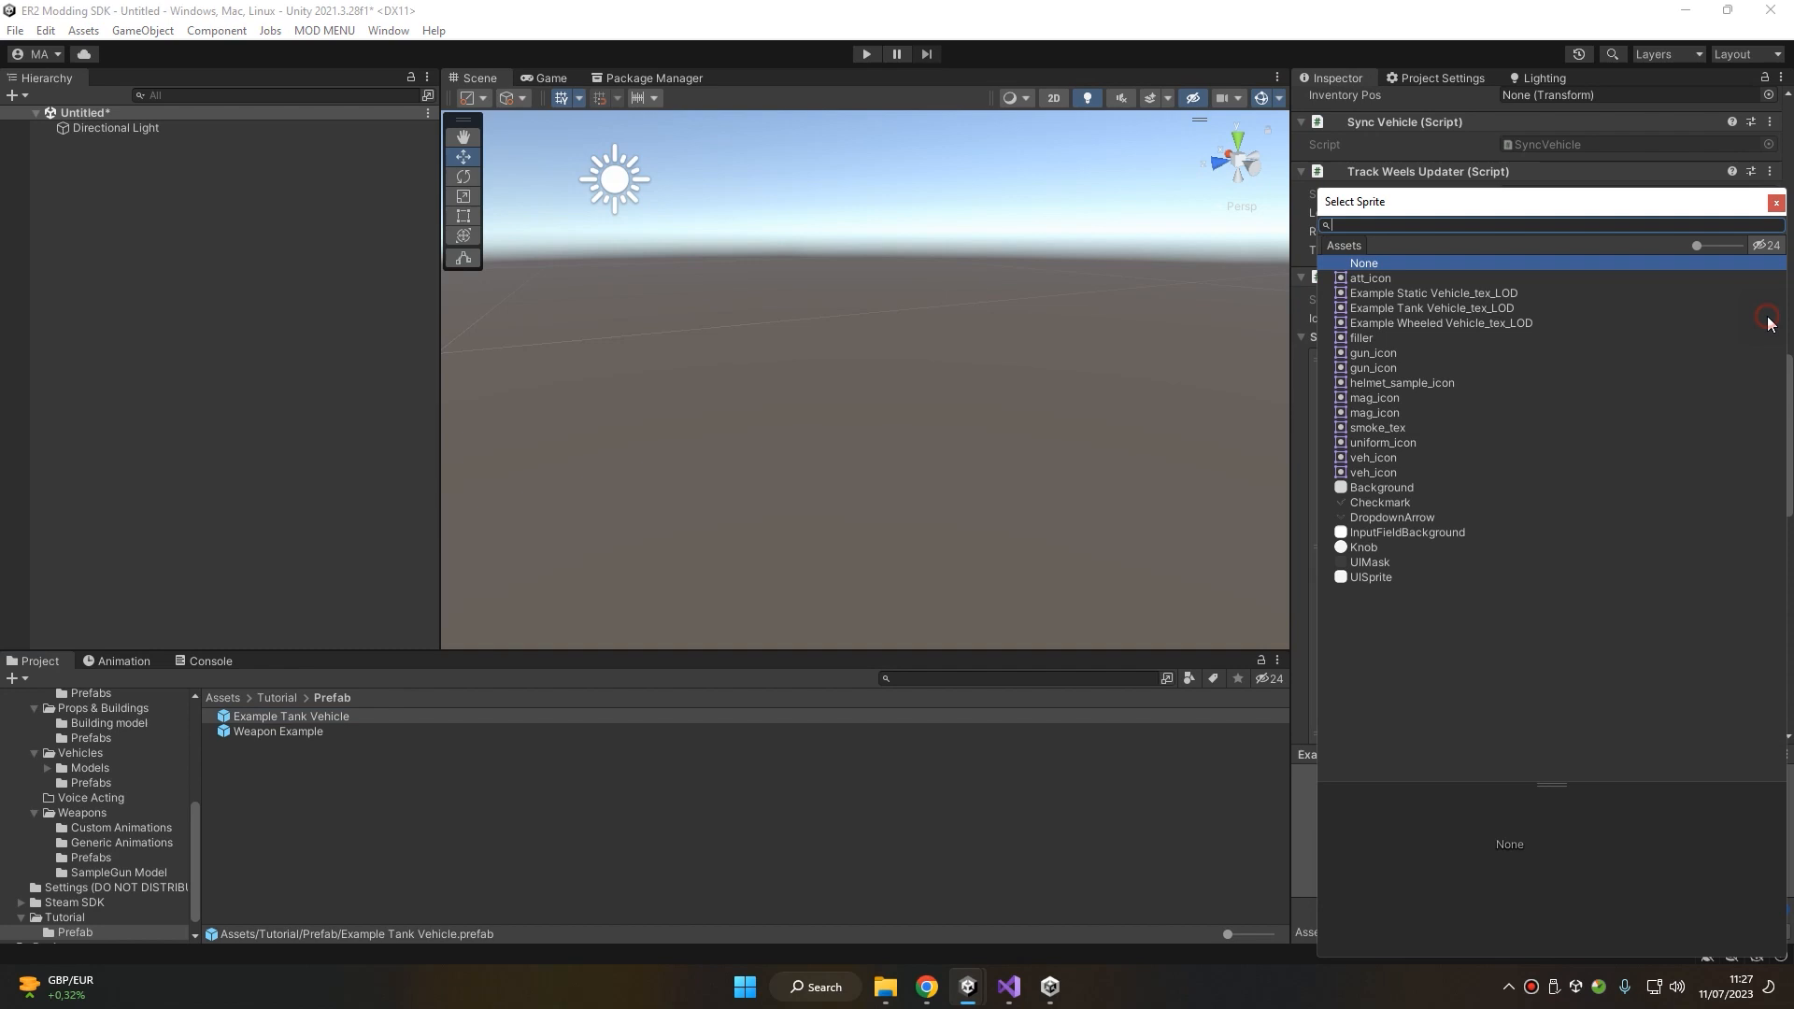
pyautogui.click(1774, 202)
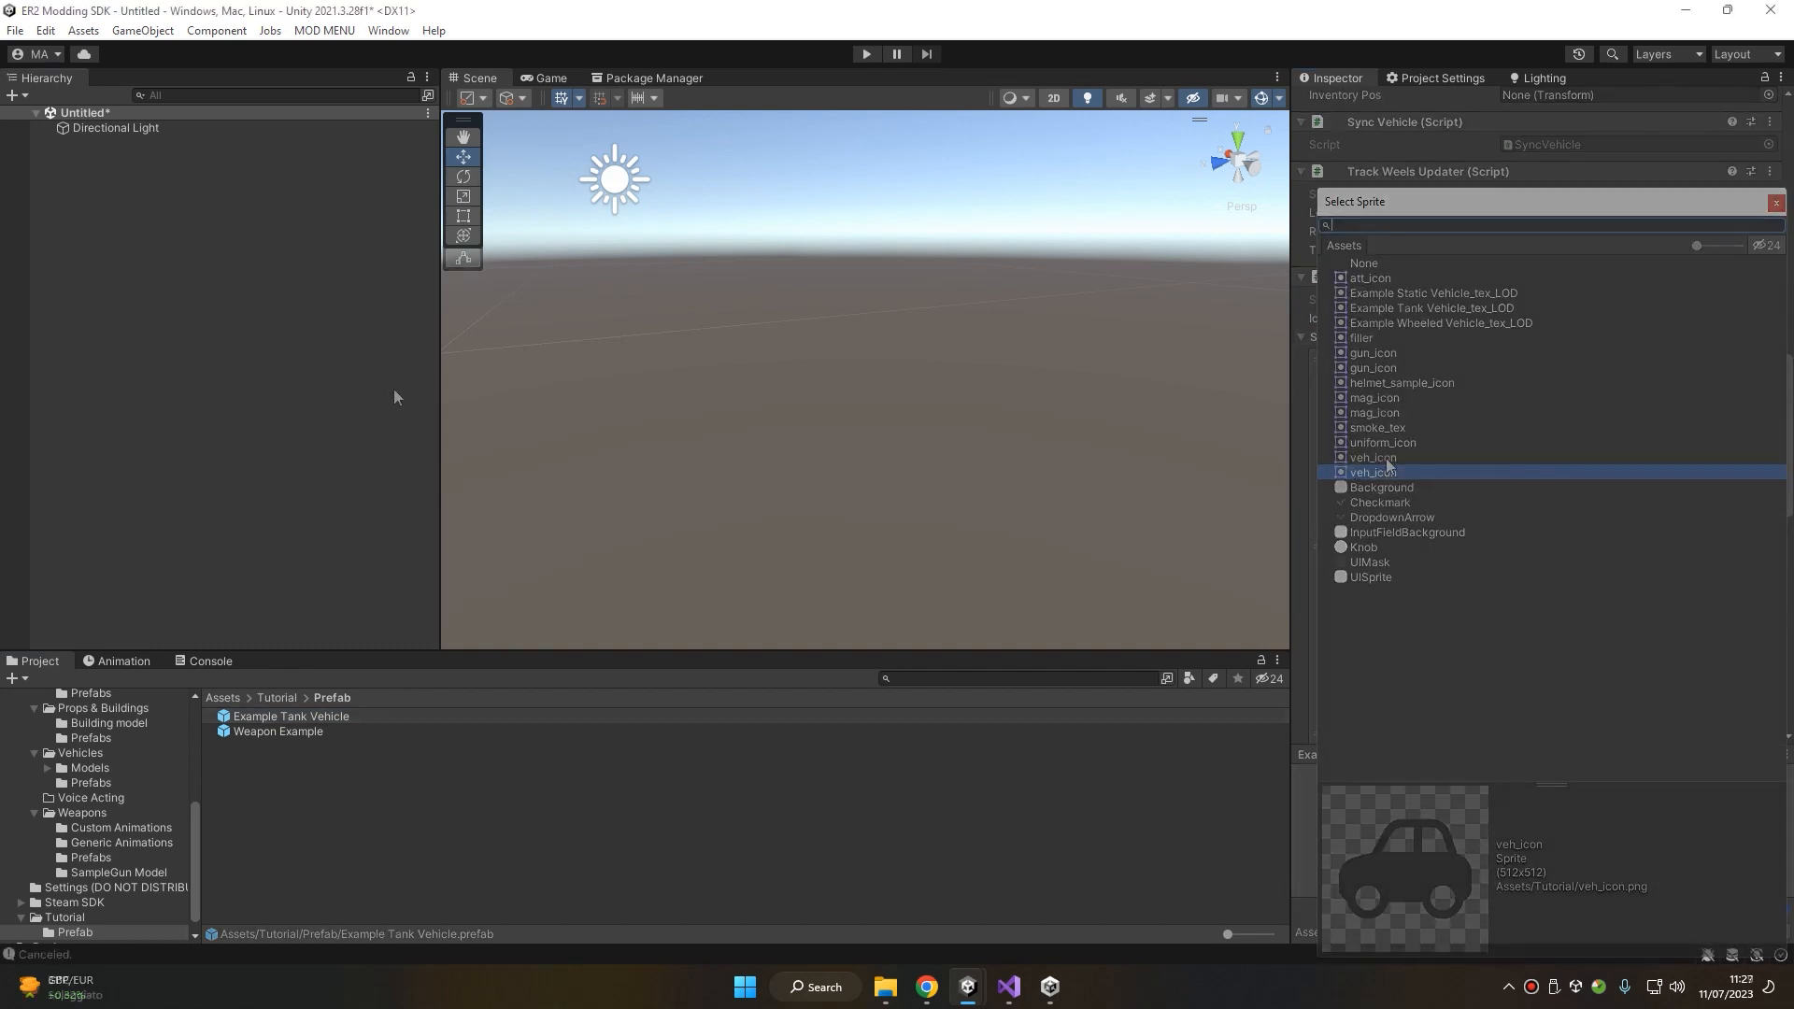
pyautogui.click(324, 30)
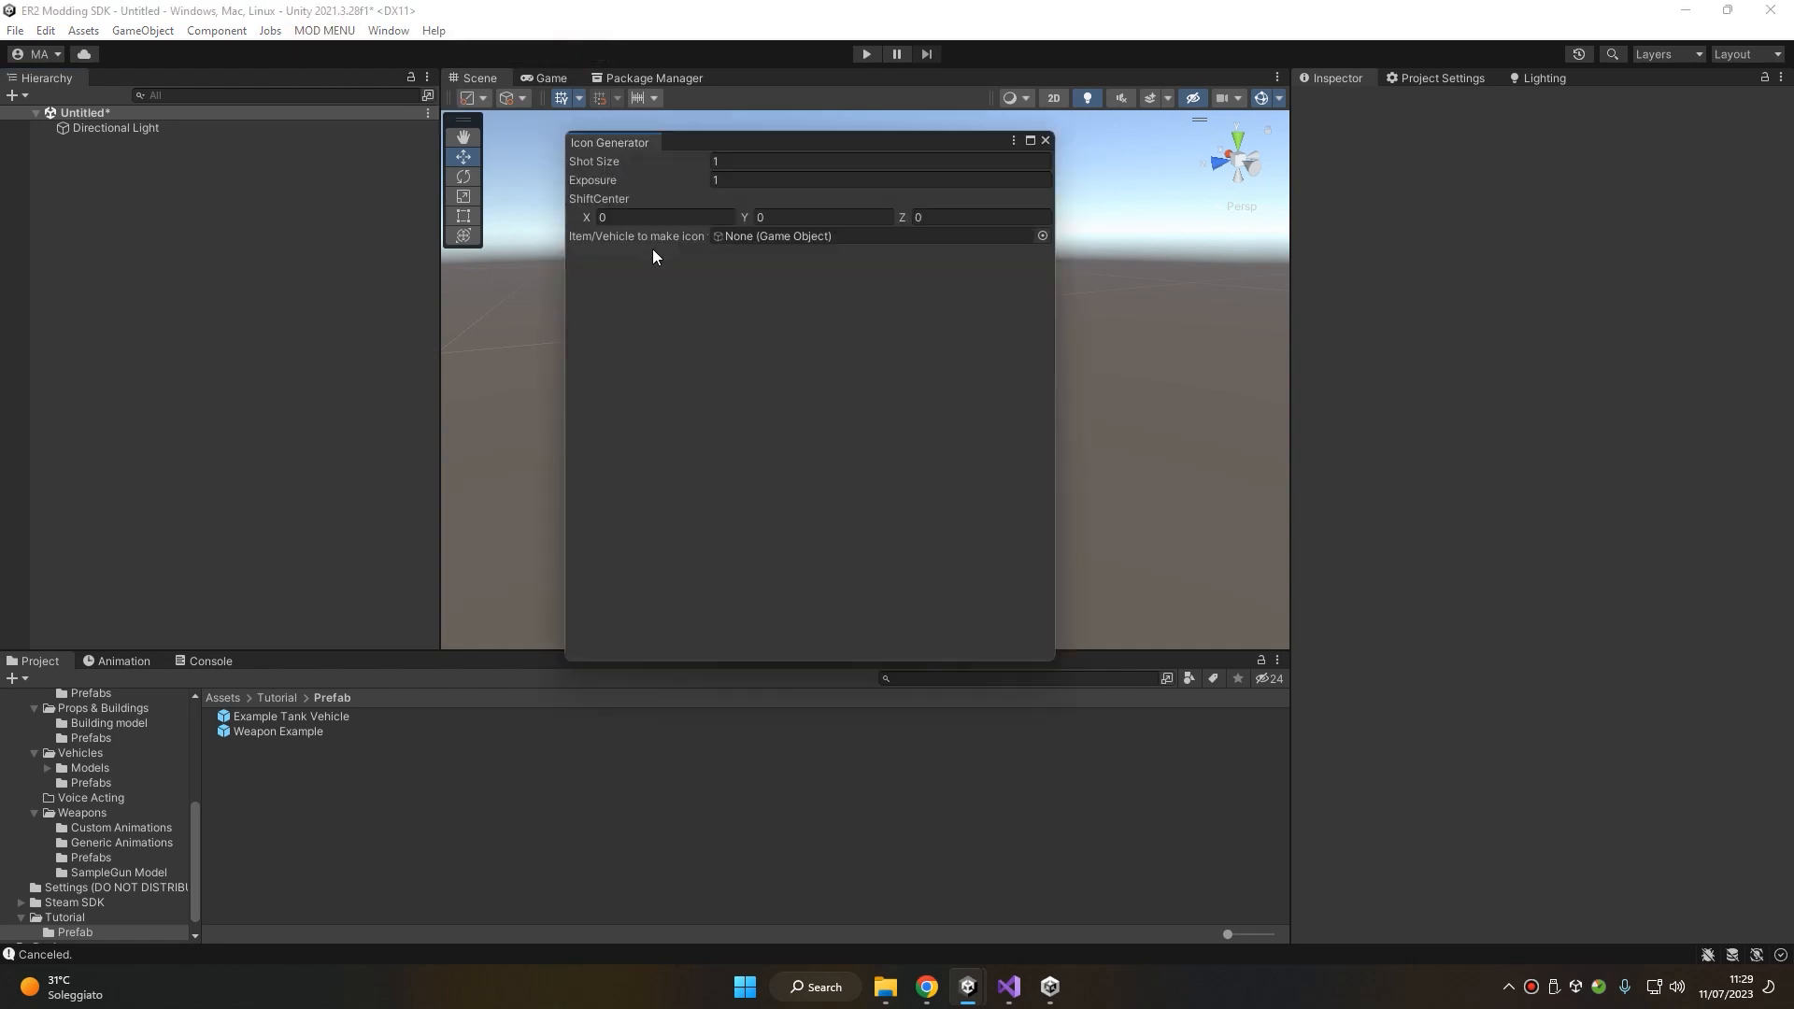
pyautogui.moveTo(637, 98)
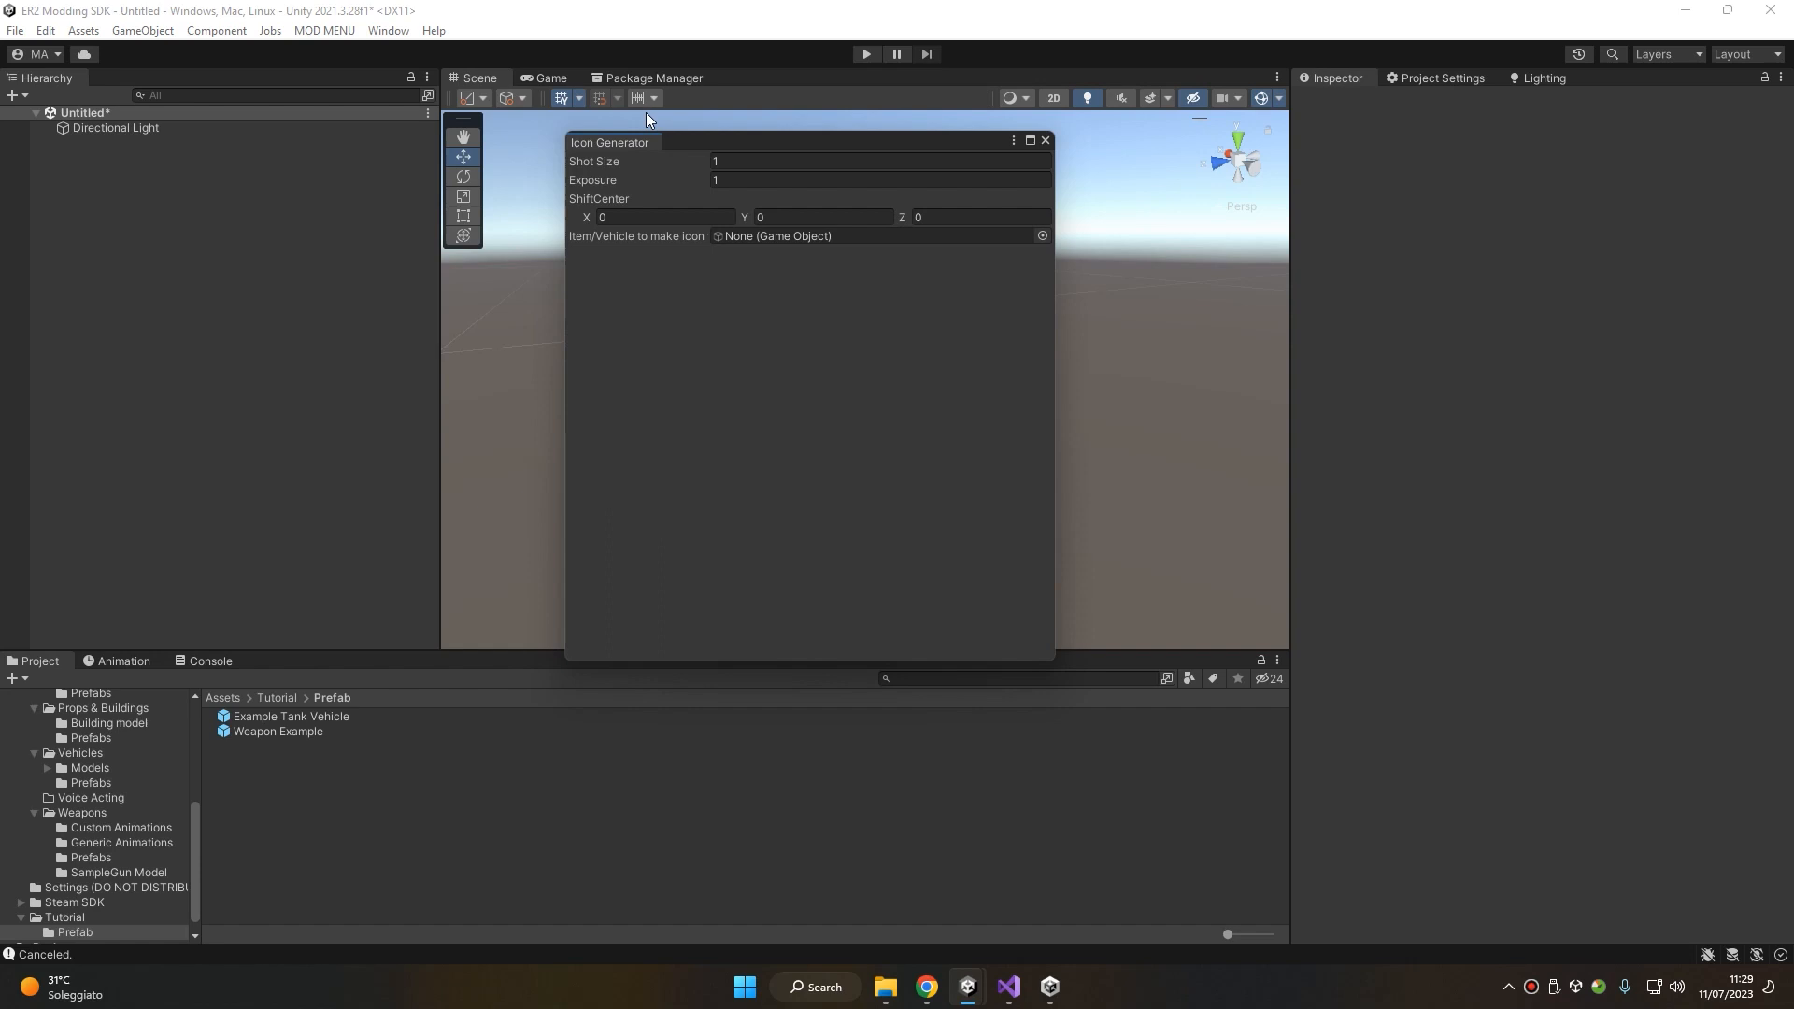
pyautogui.moveTo(259, 733)
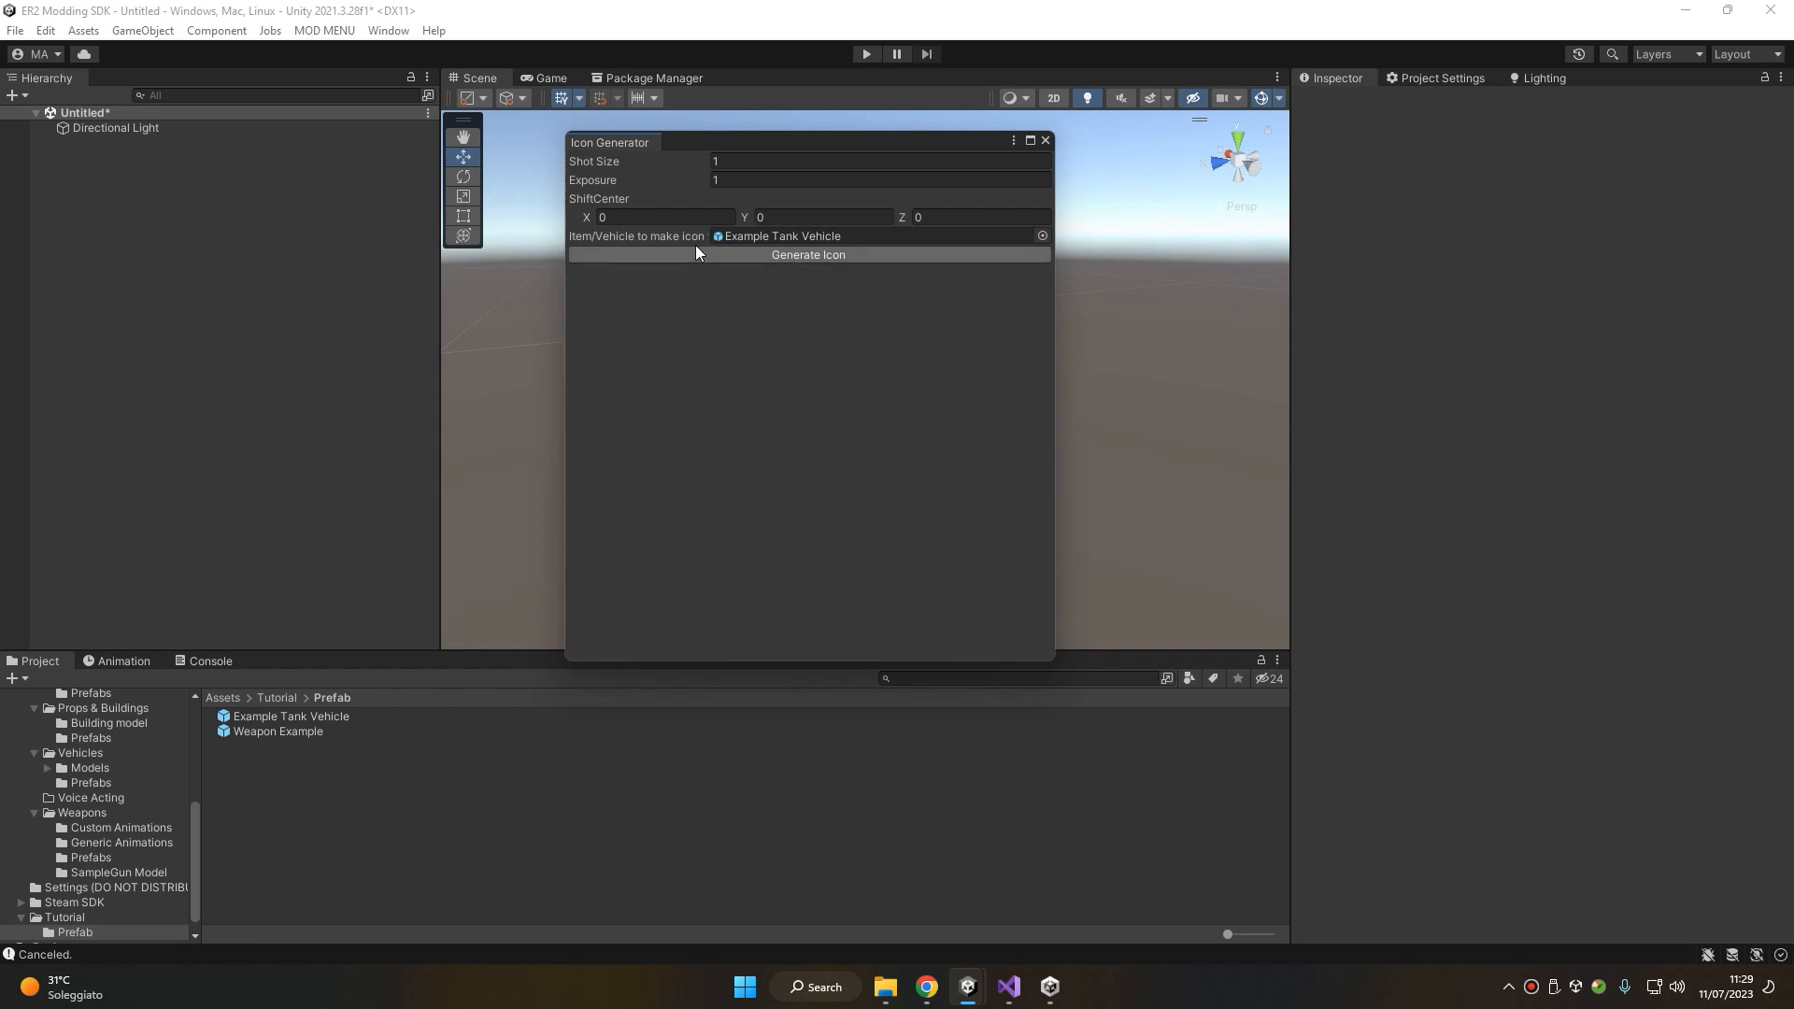
# Overwrite Tutorial/veh_icon.png with a generated tank render and check the tank's Icon
pyautogui.click(807, 254)
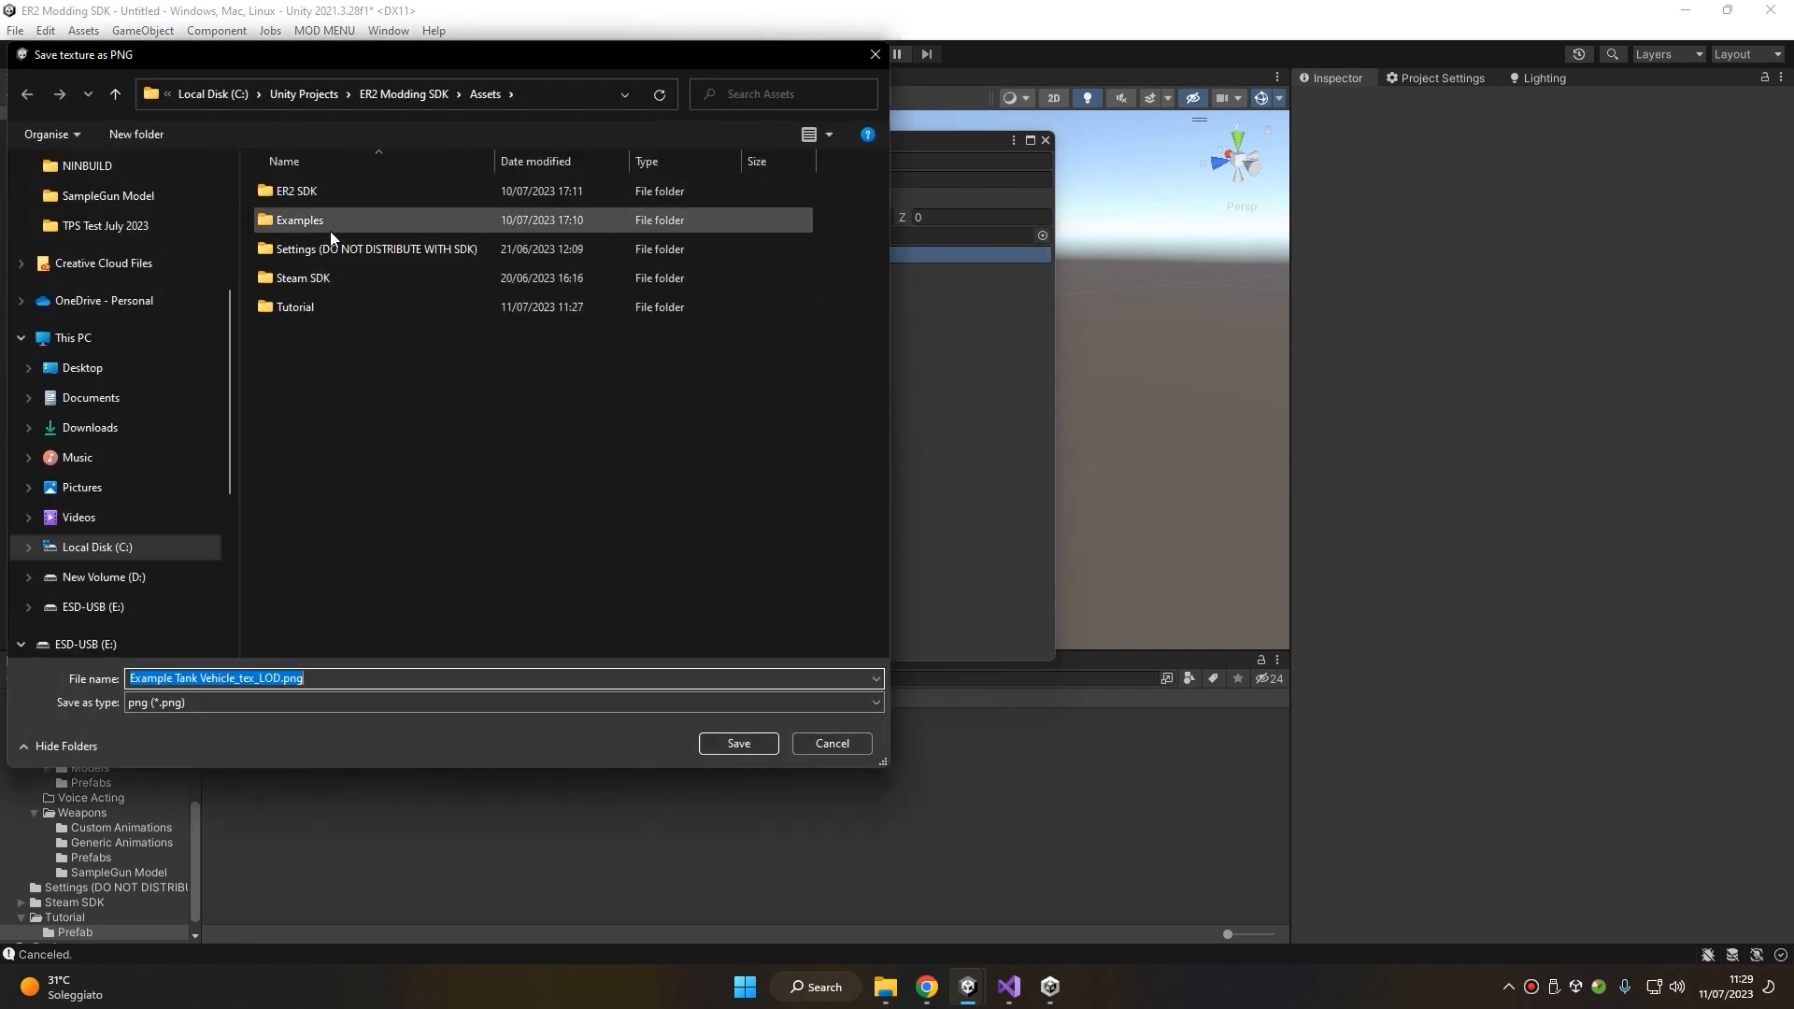
pyautogui.doubleClick(294, 307)
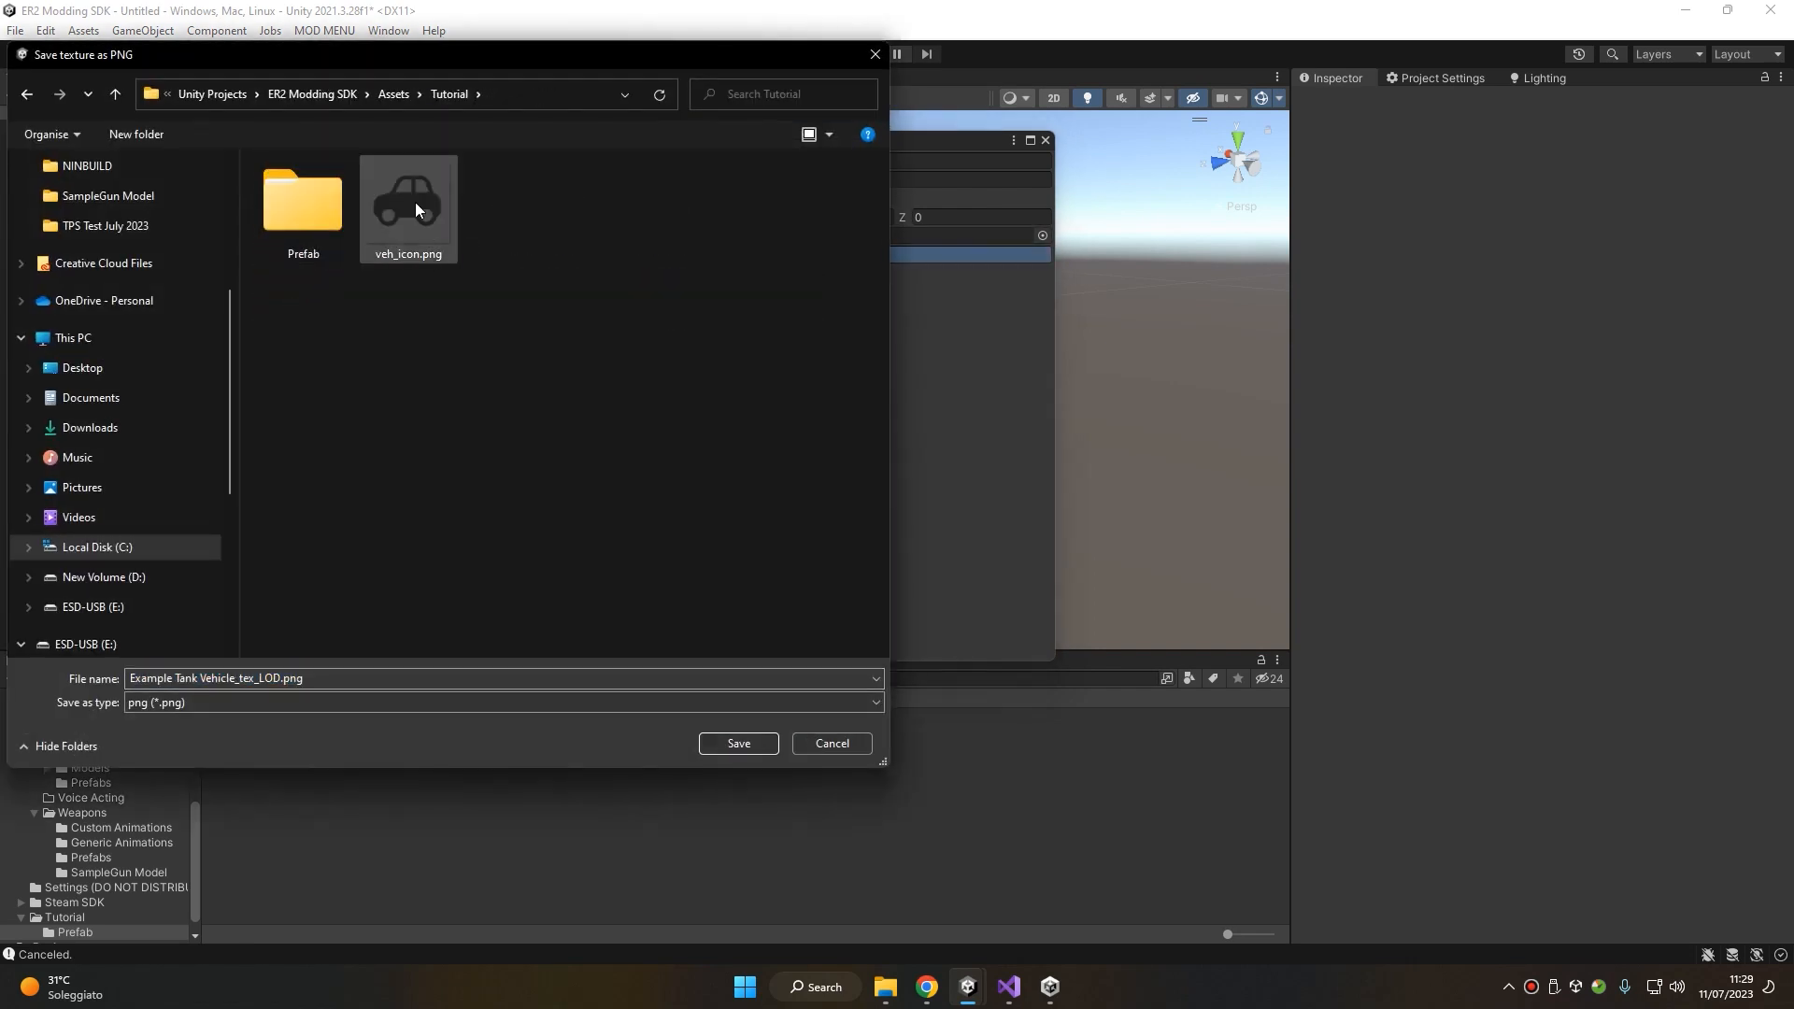
pyautogui.click(407, 205)
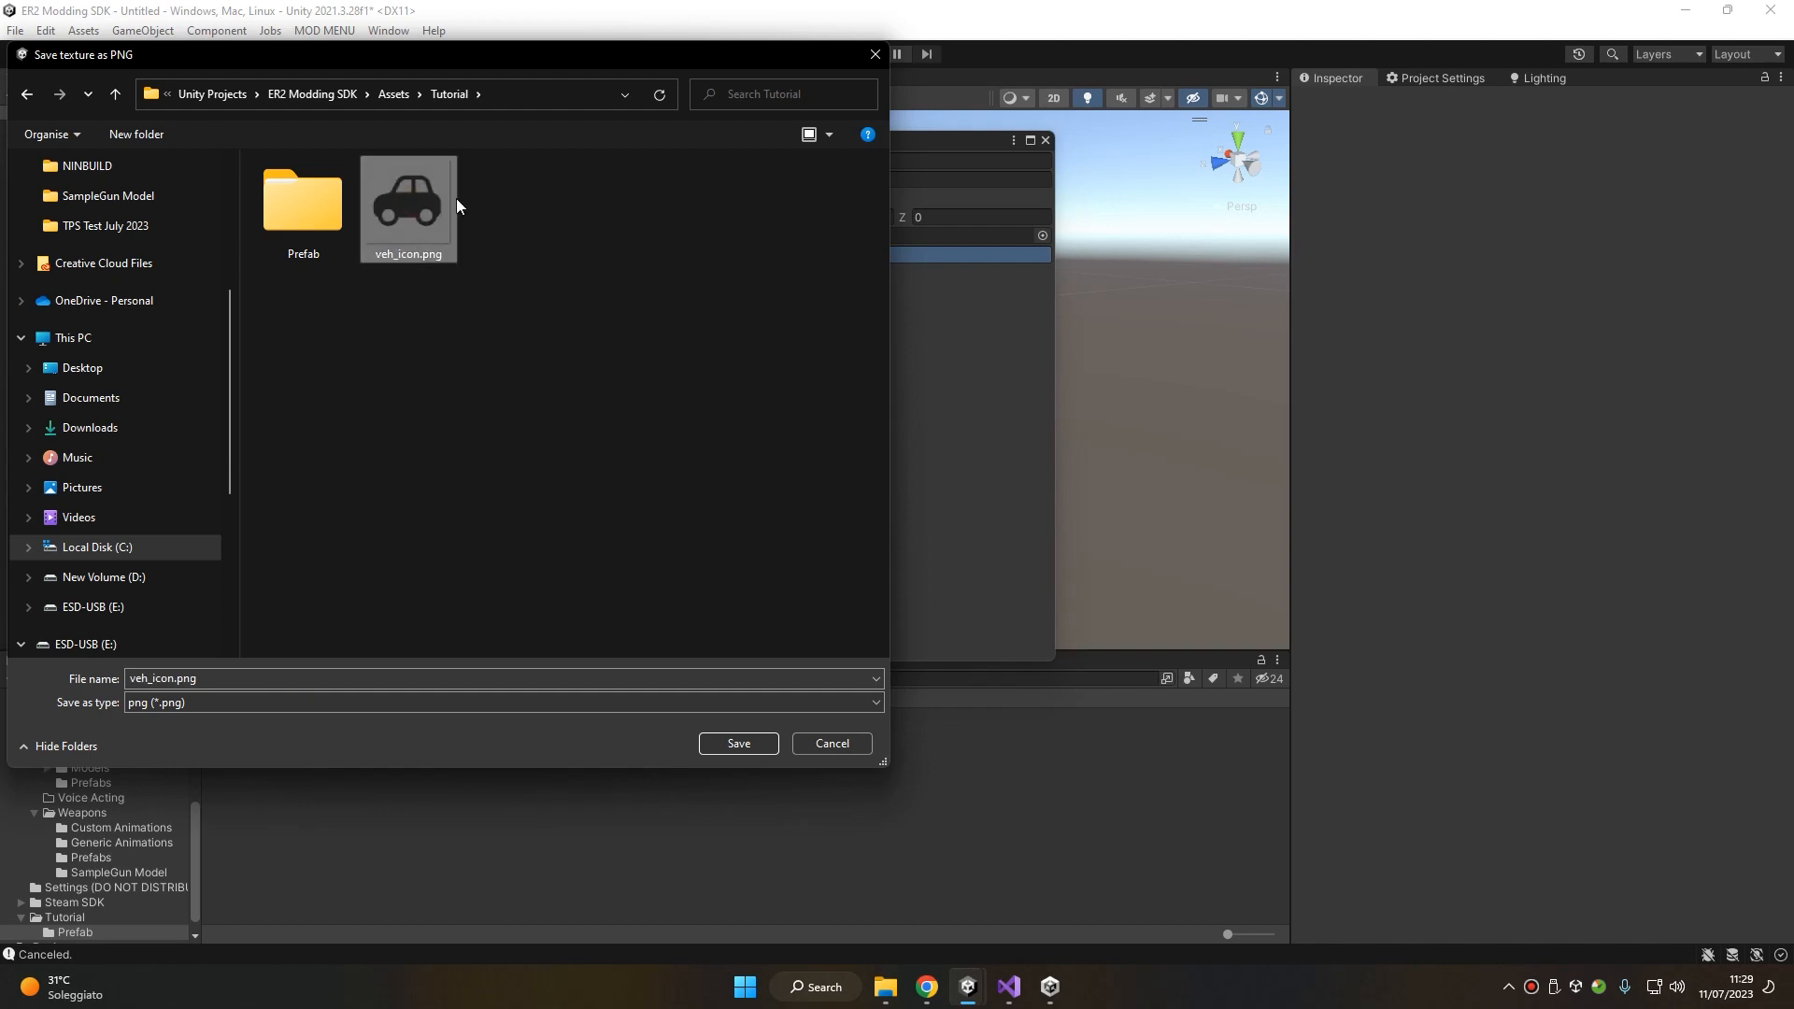
pyautogui.moveTo(807, 730)
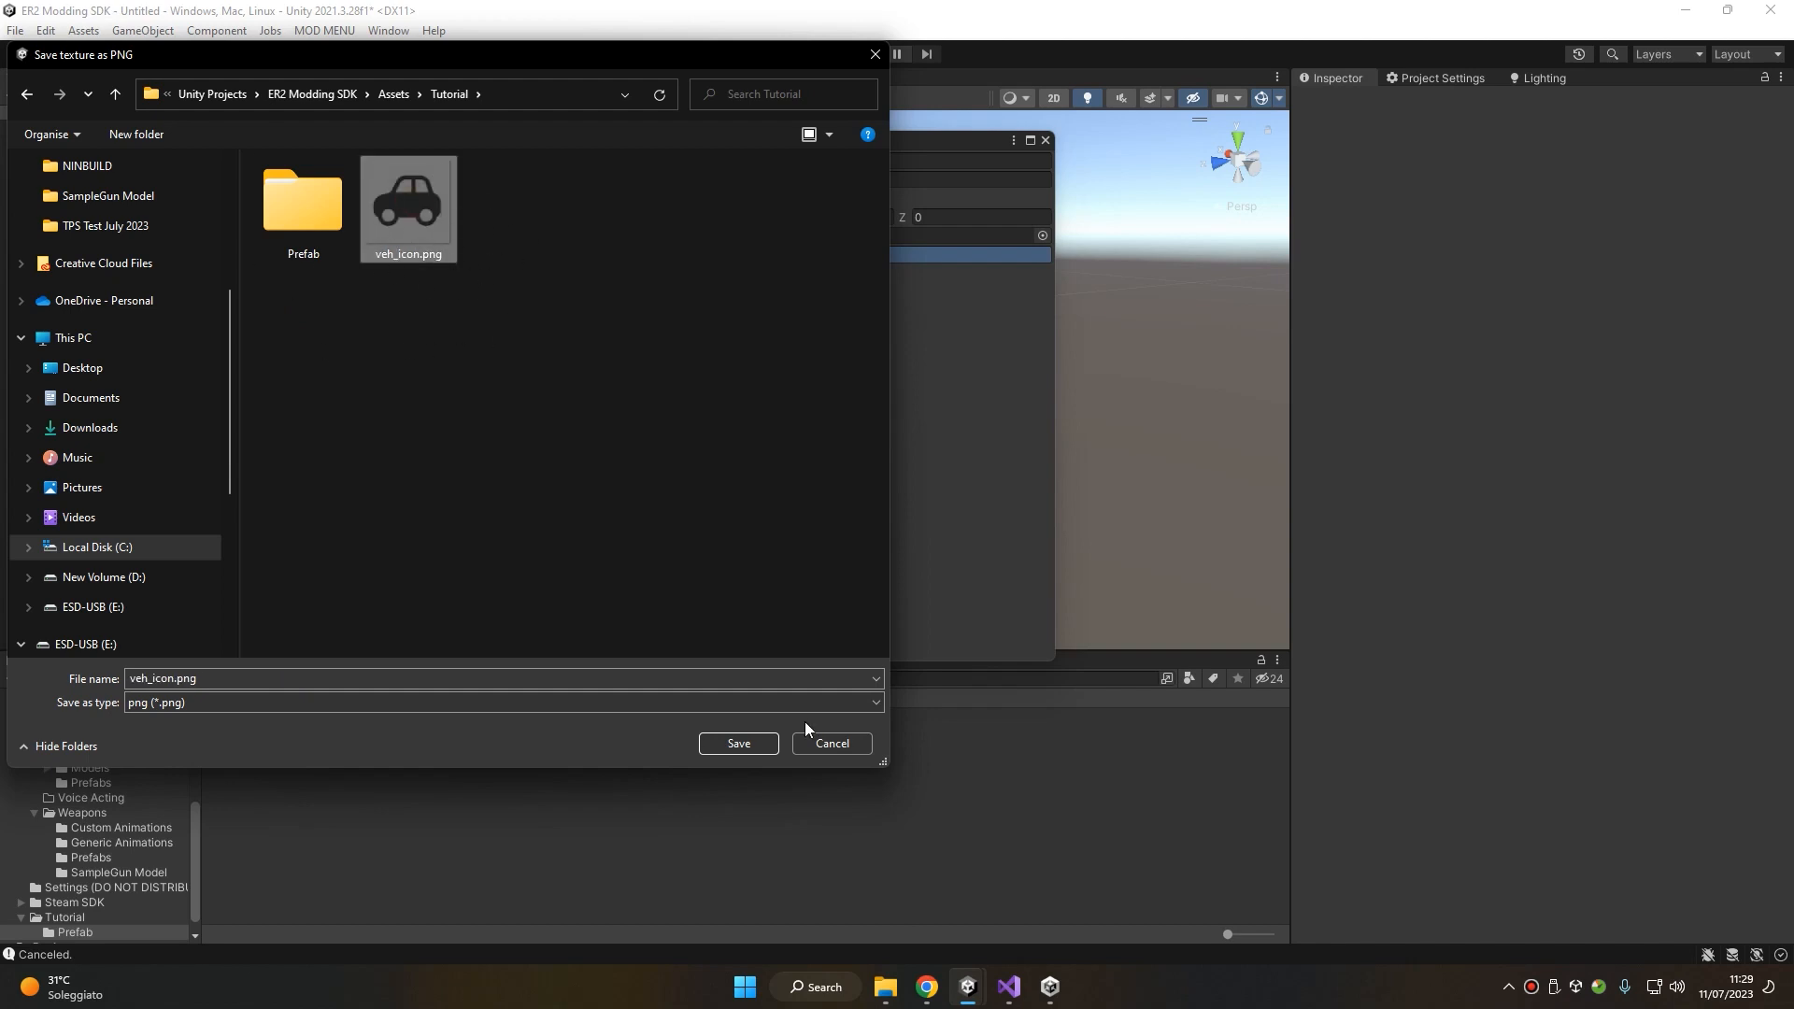
pyautogui.click(738, 744)
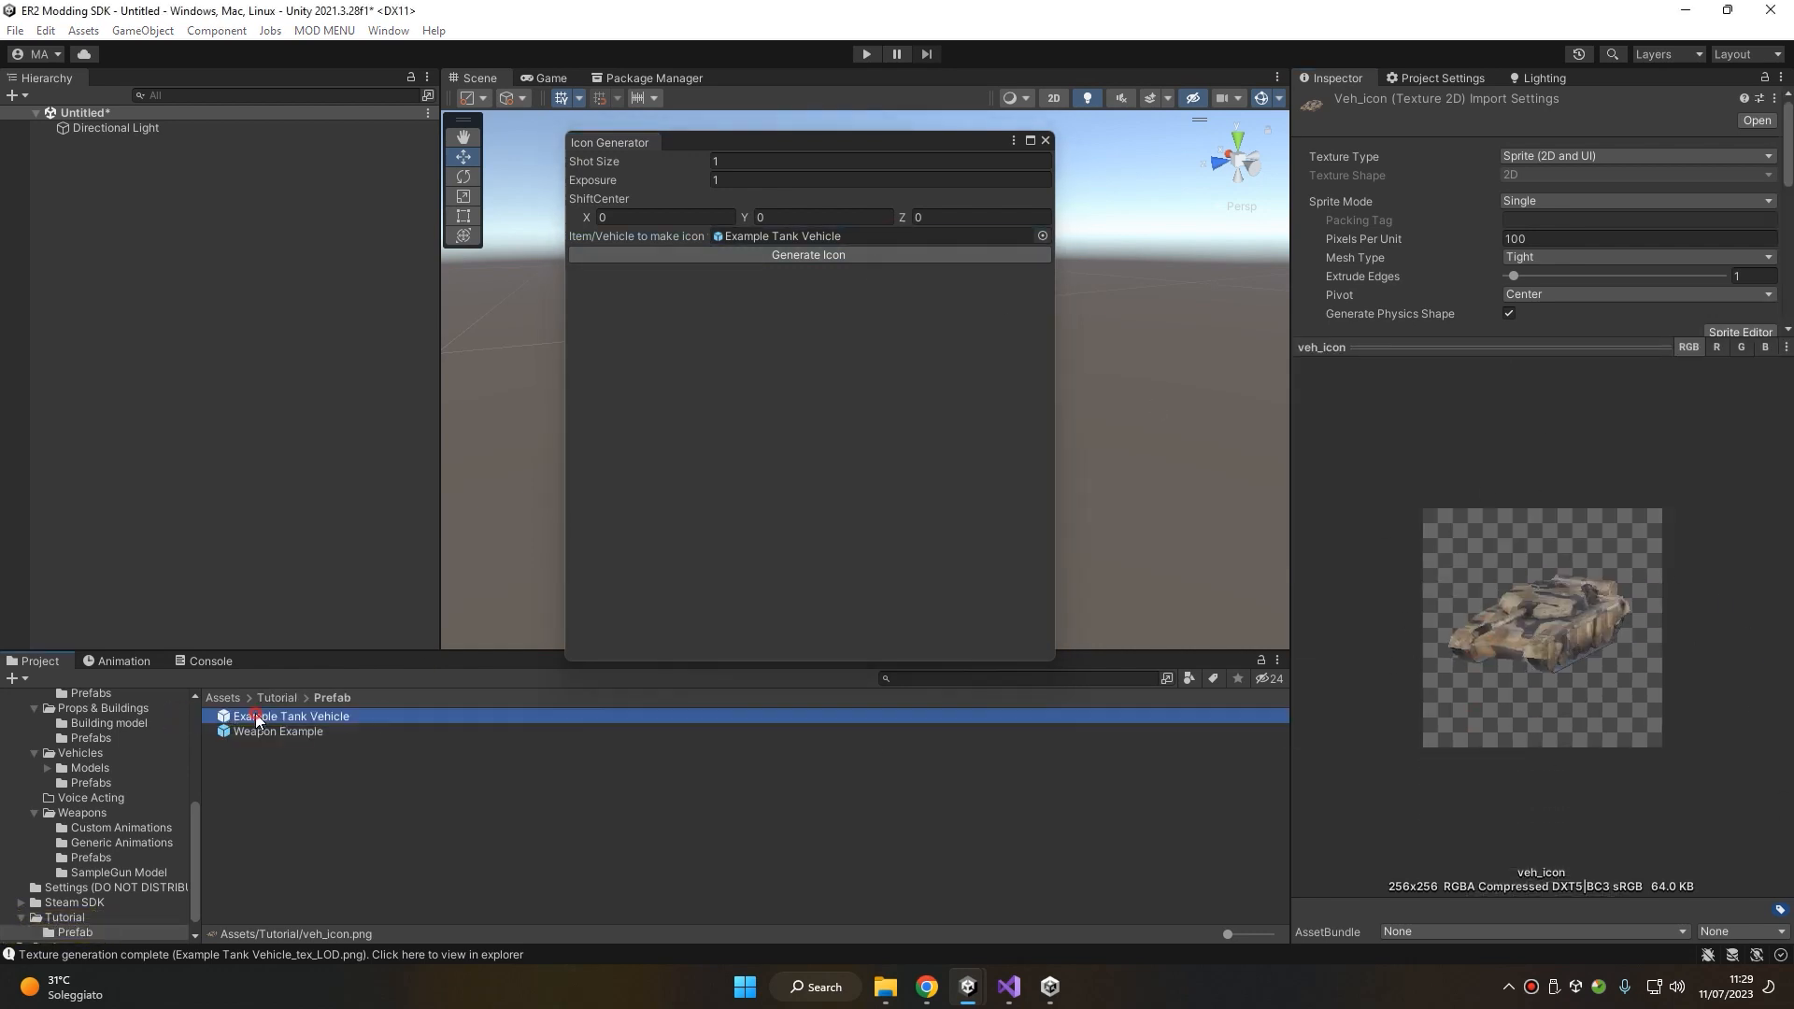
pyautogui.click(290, 714)
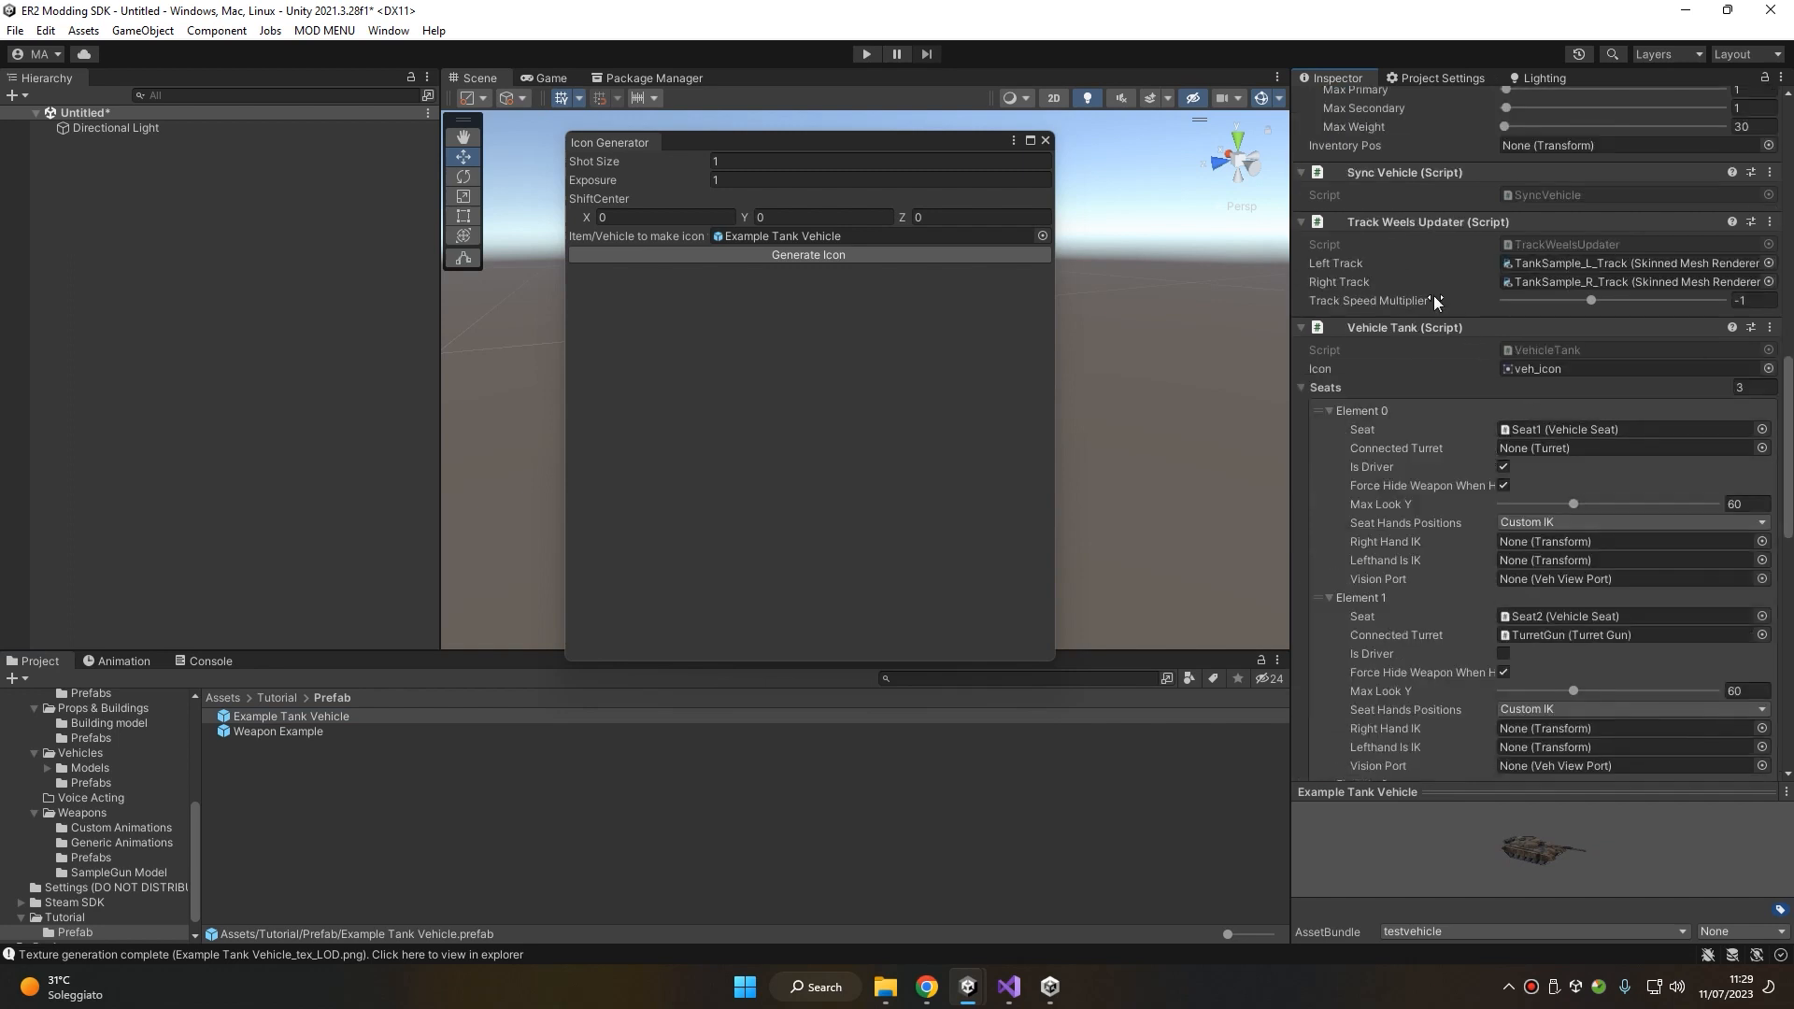
pyautogui.moveTo(1486, 326)
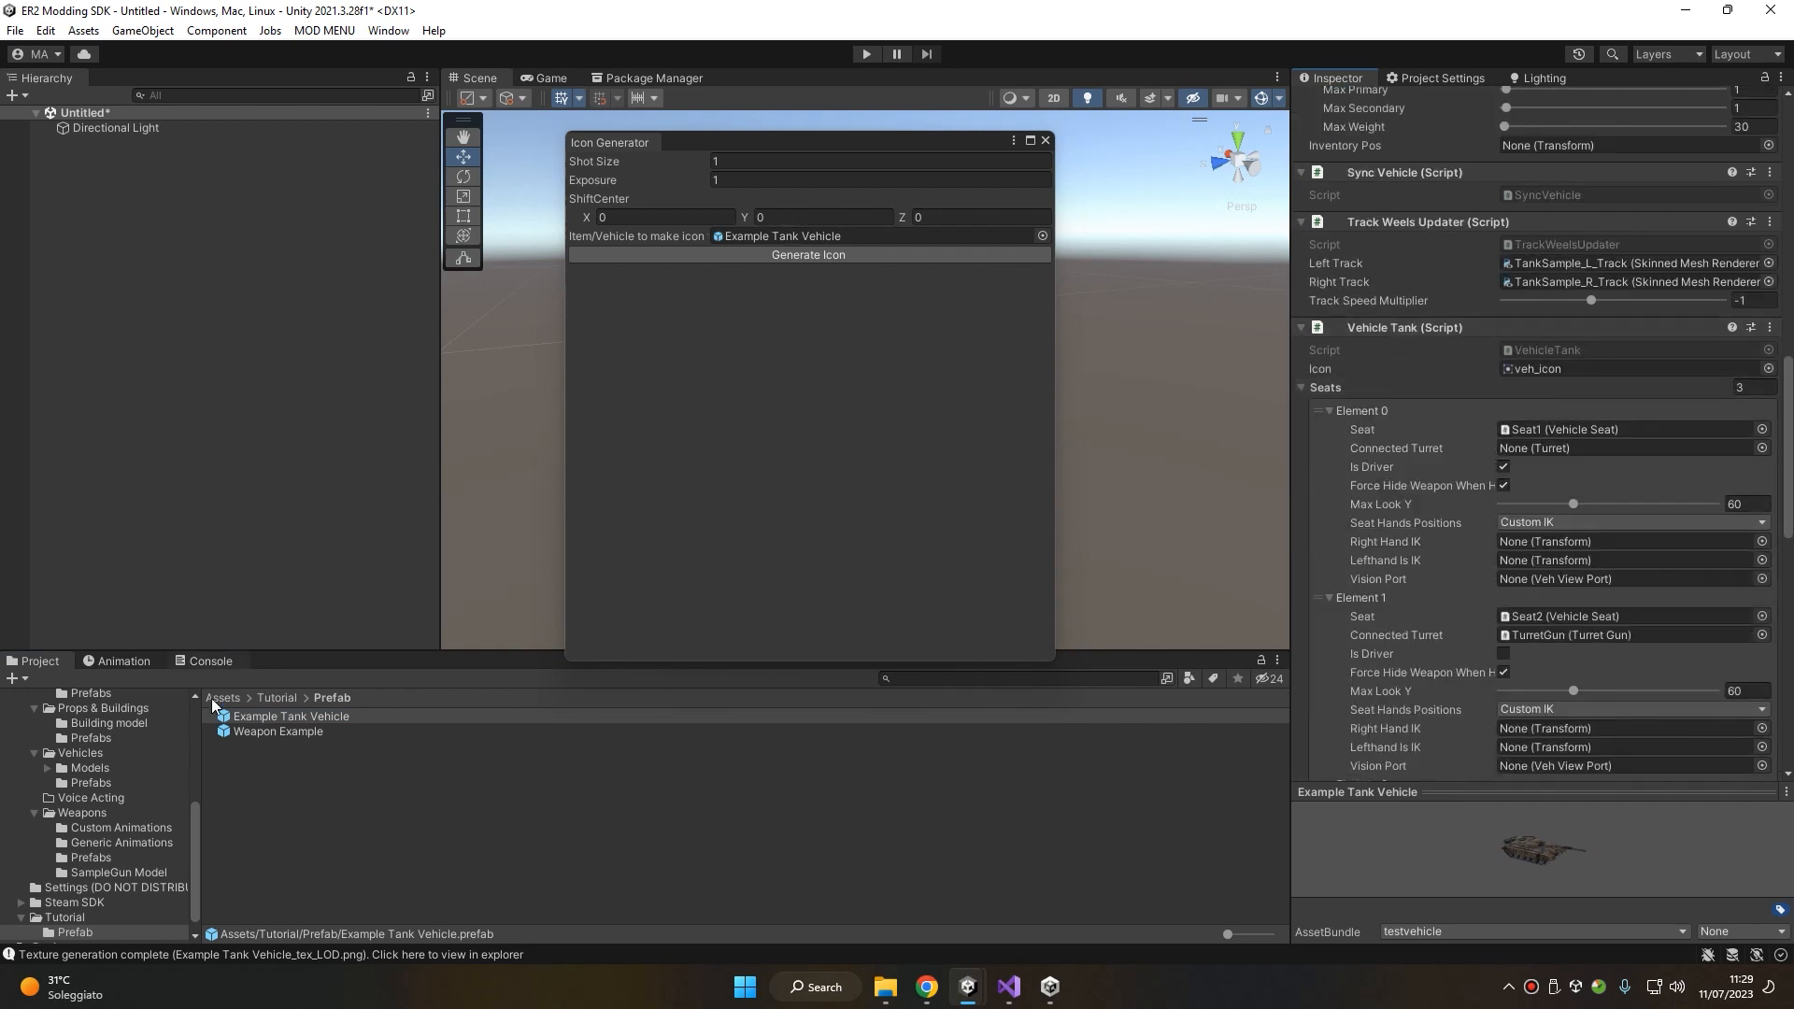
# Render Weapon Example in the Icon Generator and save it as Weapon Example_tex_LOD
pyautogui.click(276, 730)
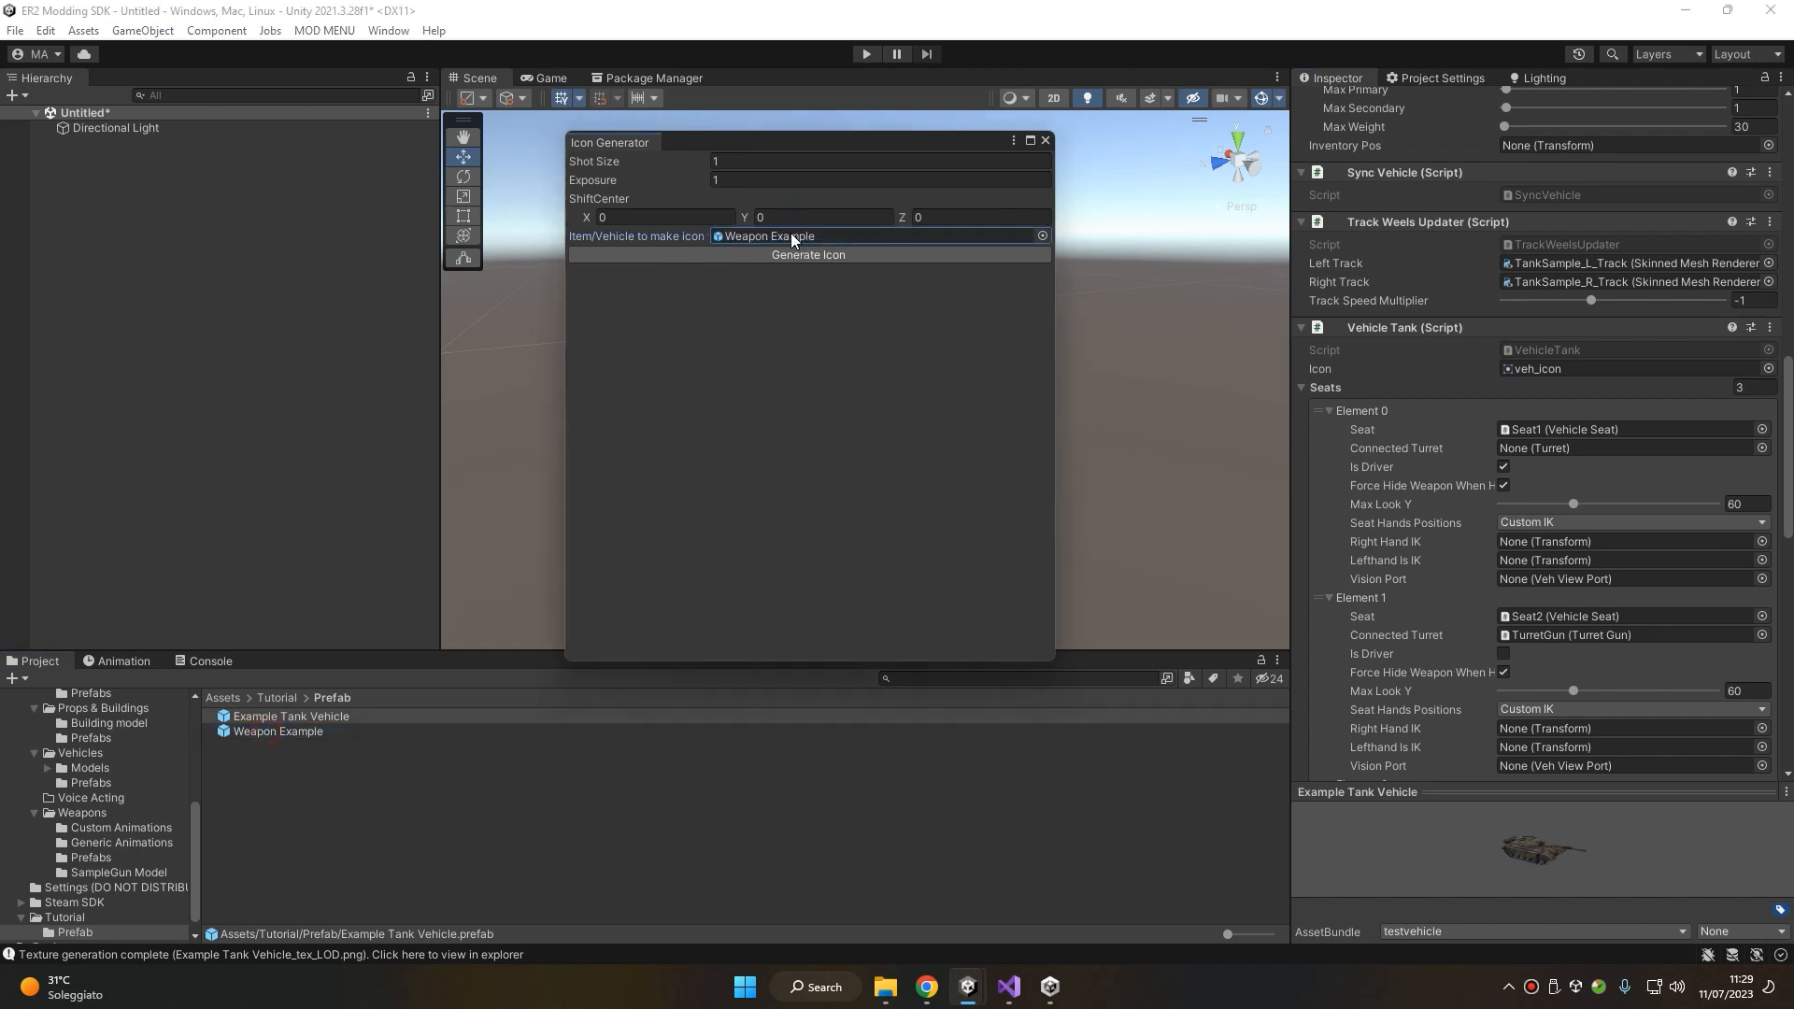
pyautogui.click(807, 254)
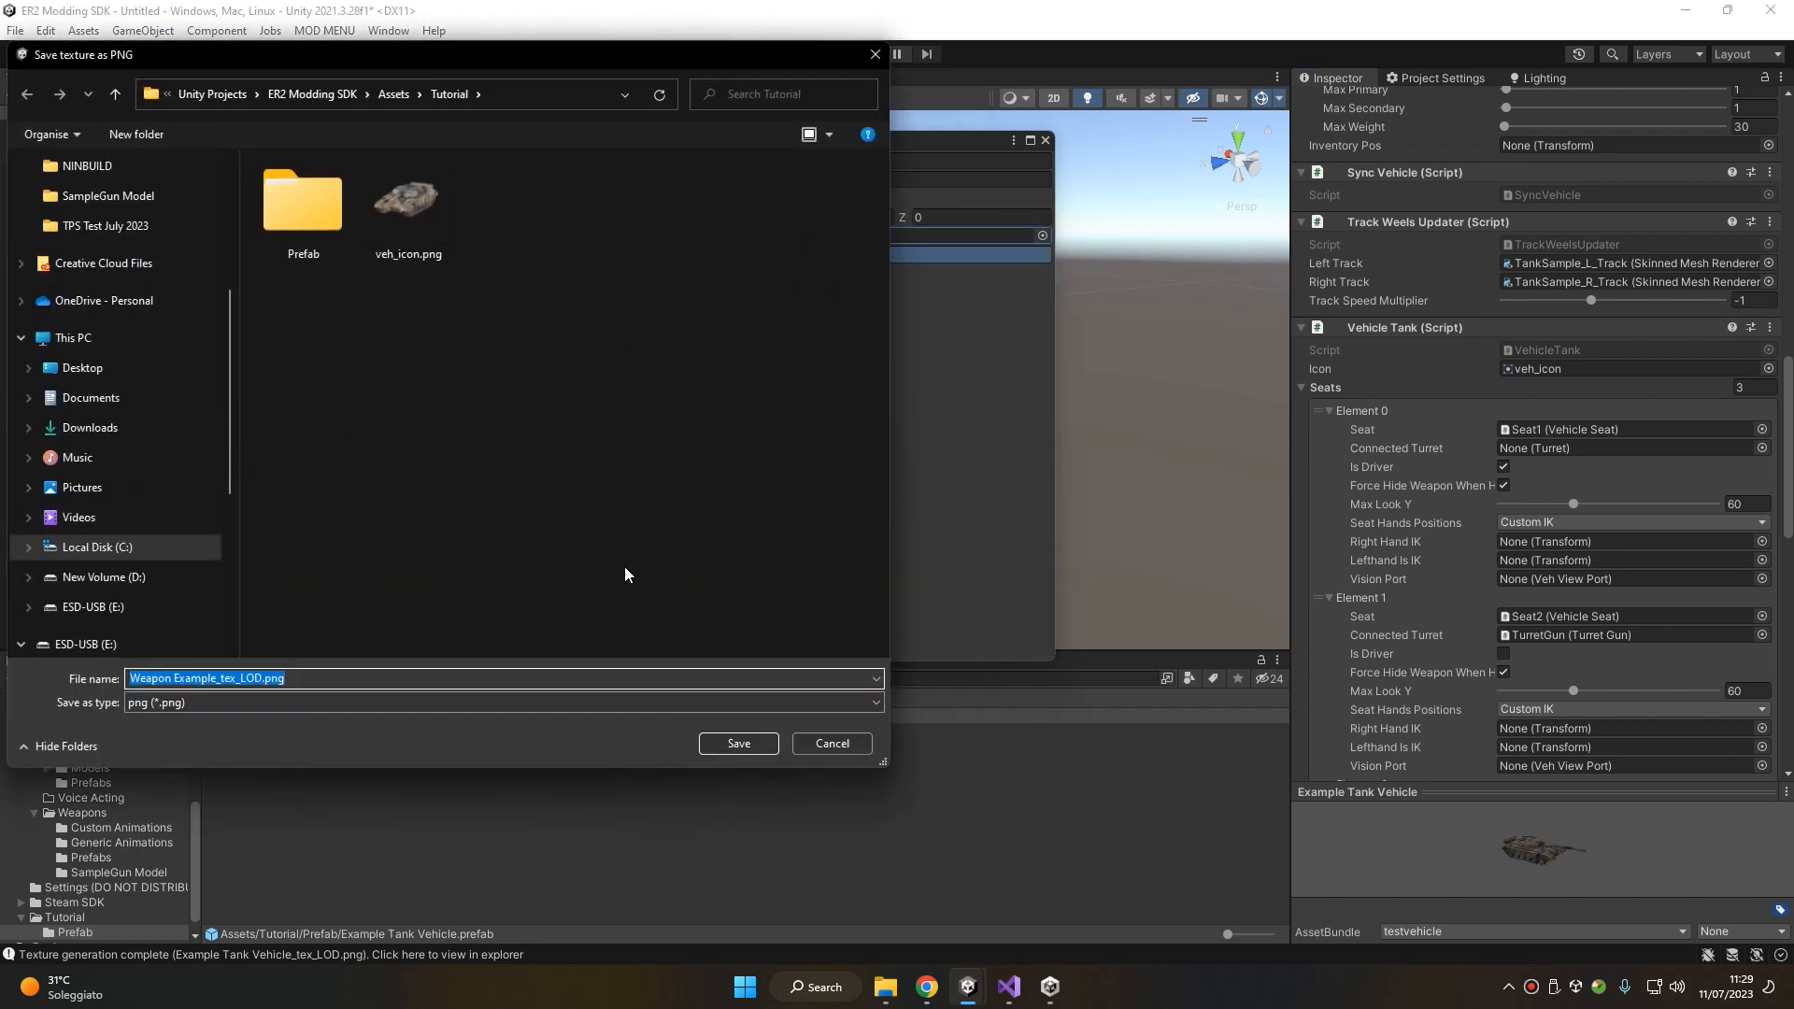
pyautogui.click(737, 744)
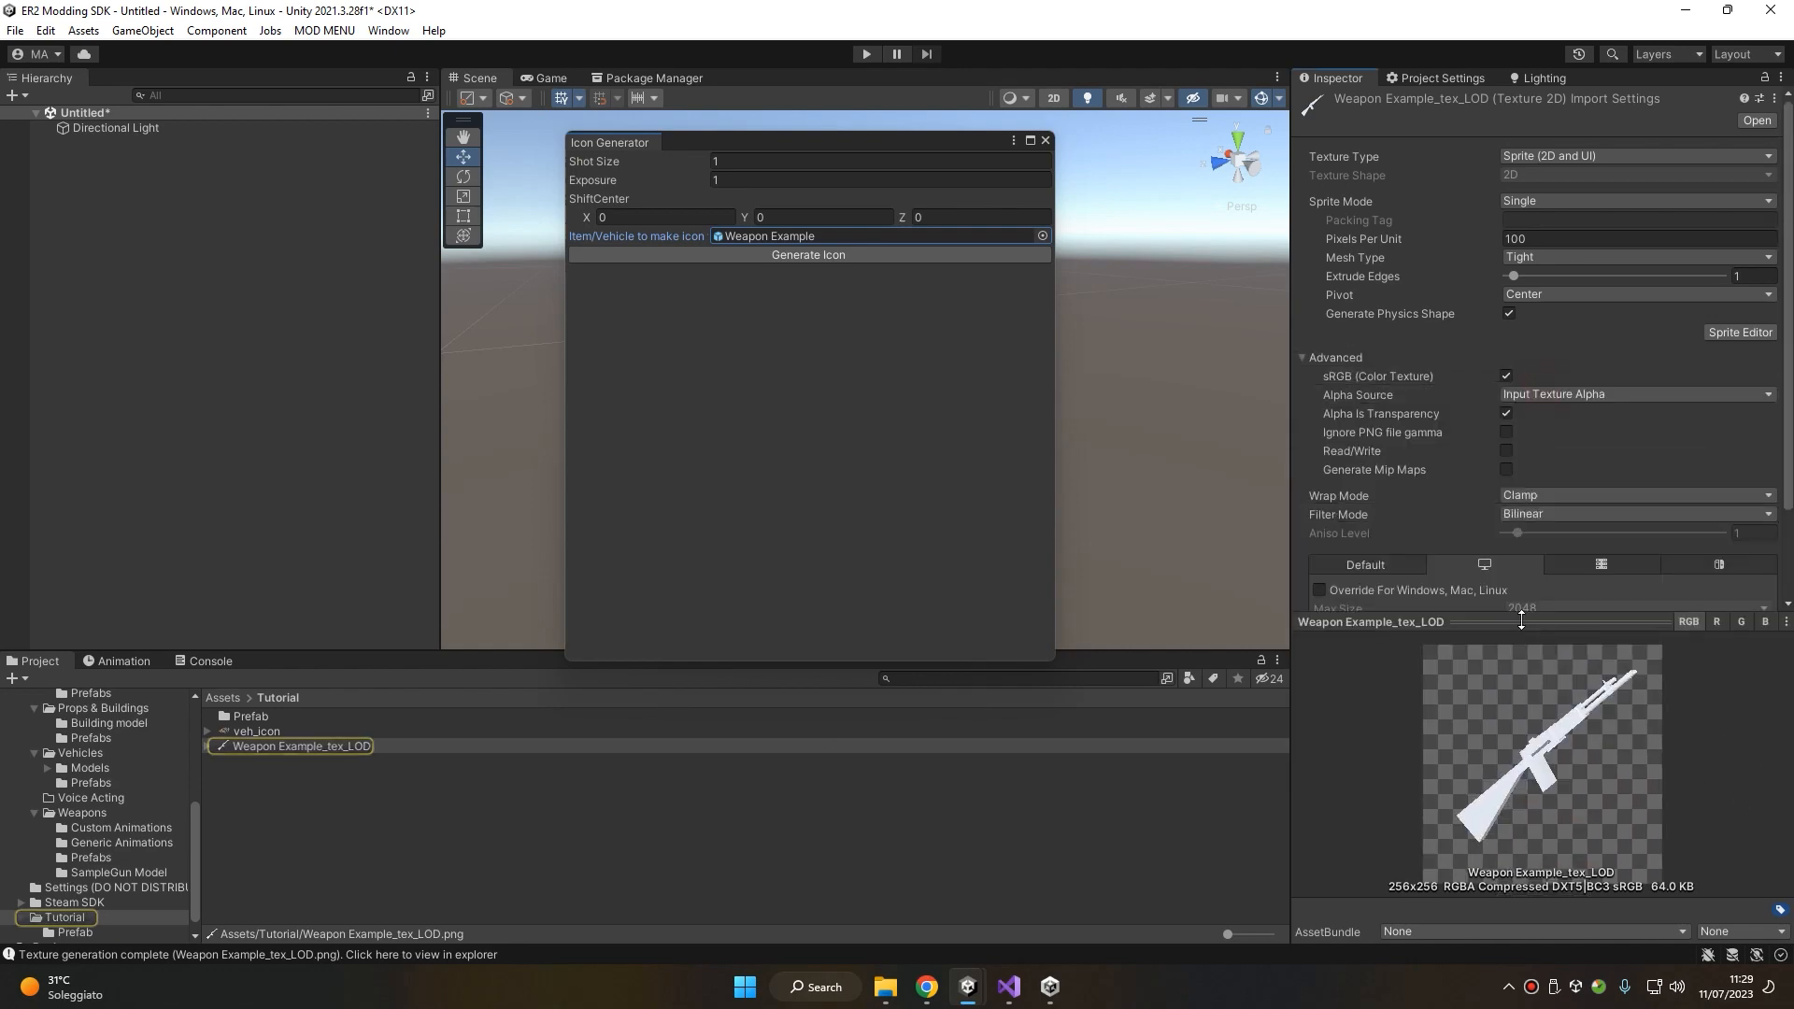
# Give Weapon Example's Generic Gun the Weapon Example_tex_LOD icon and view that texture
pyautogui.click(277, 731)
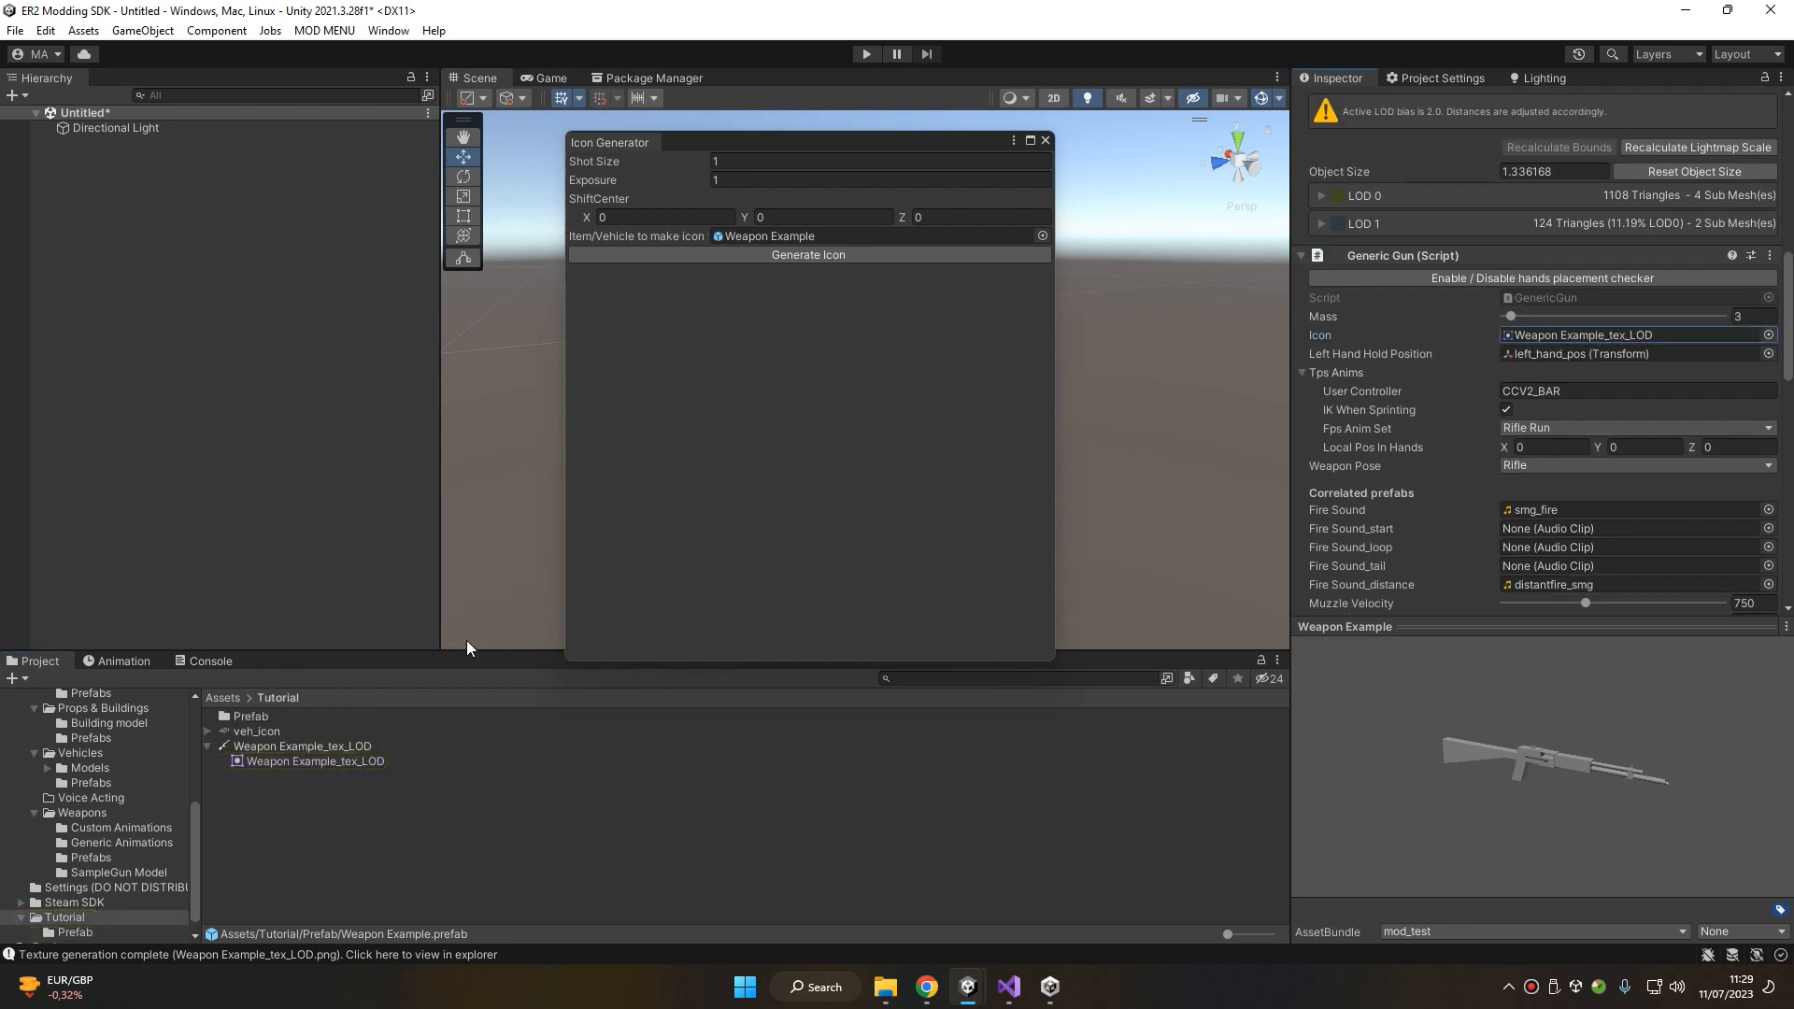
pyautogui.click(301, 745)
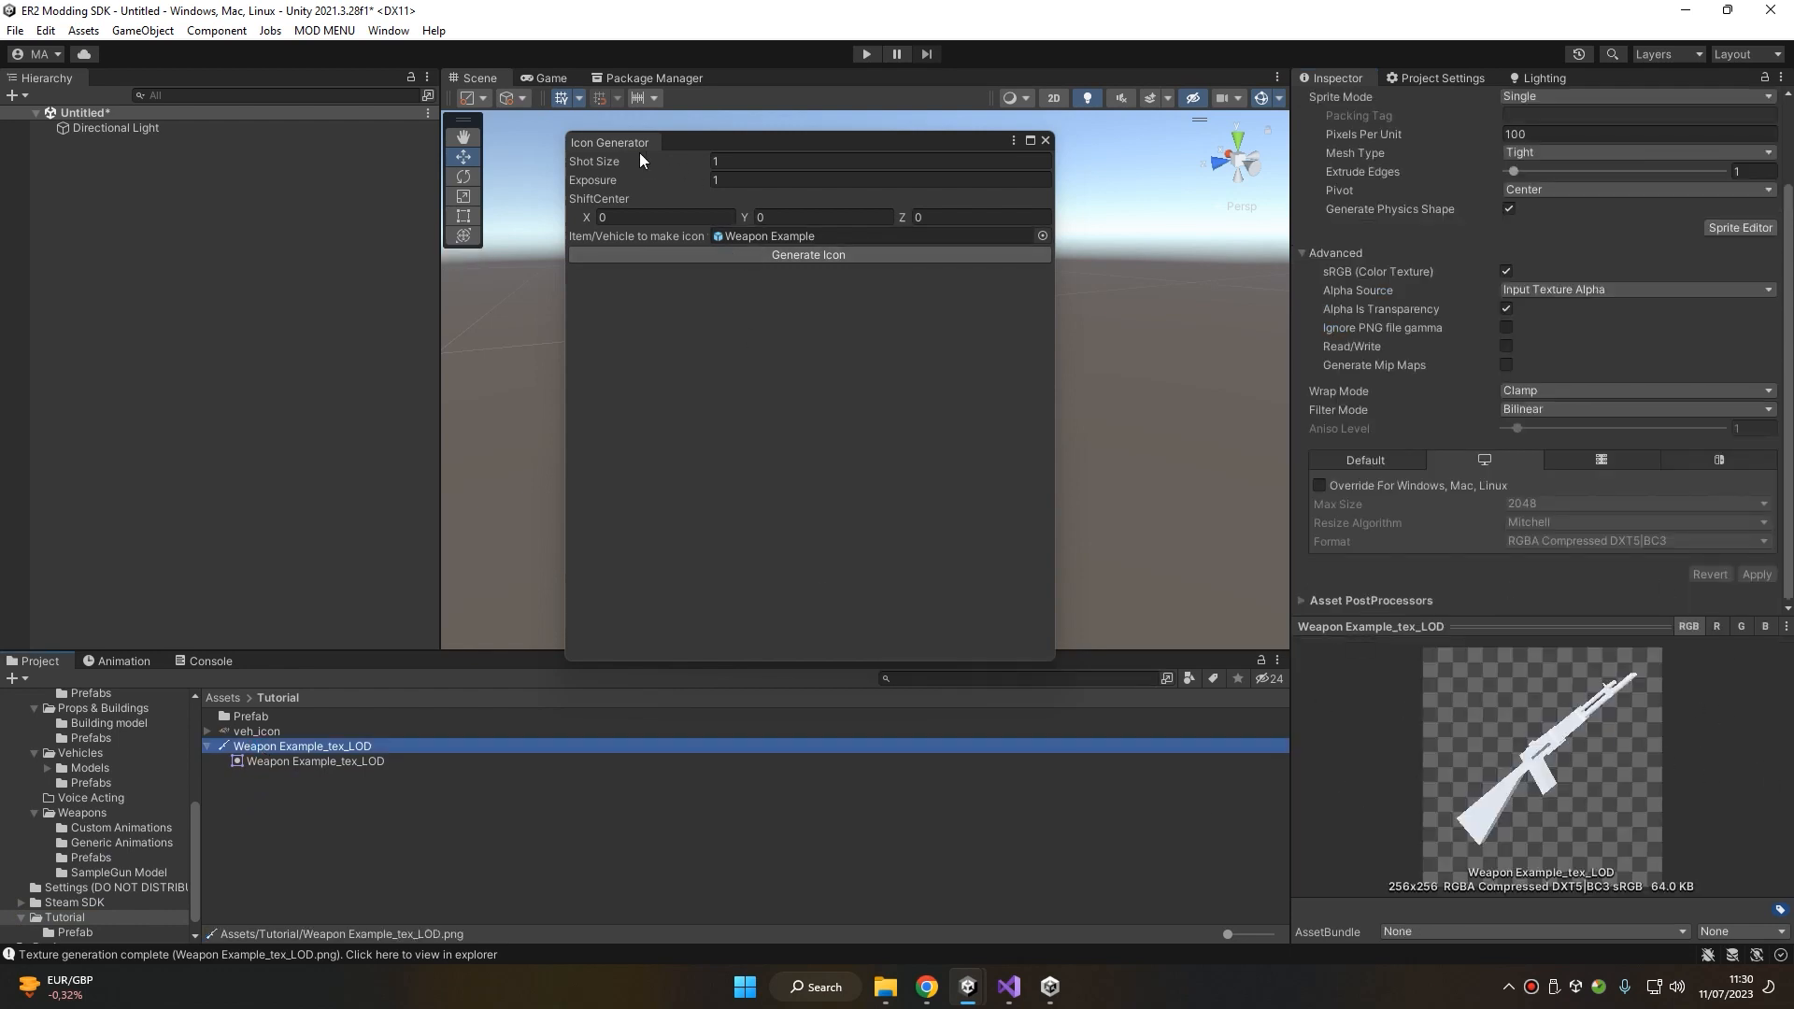
pyautogui.moveTo(658, 163)
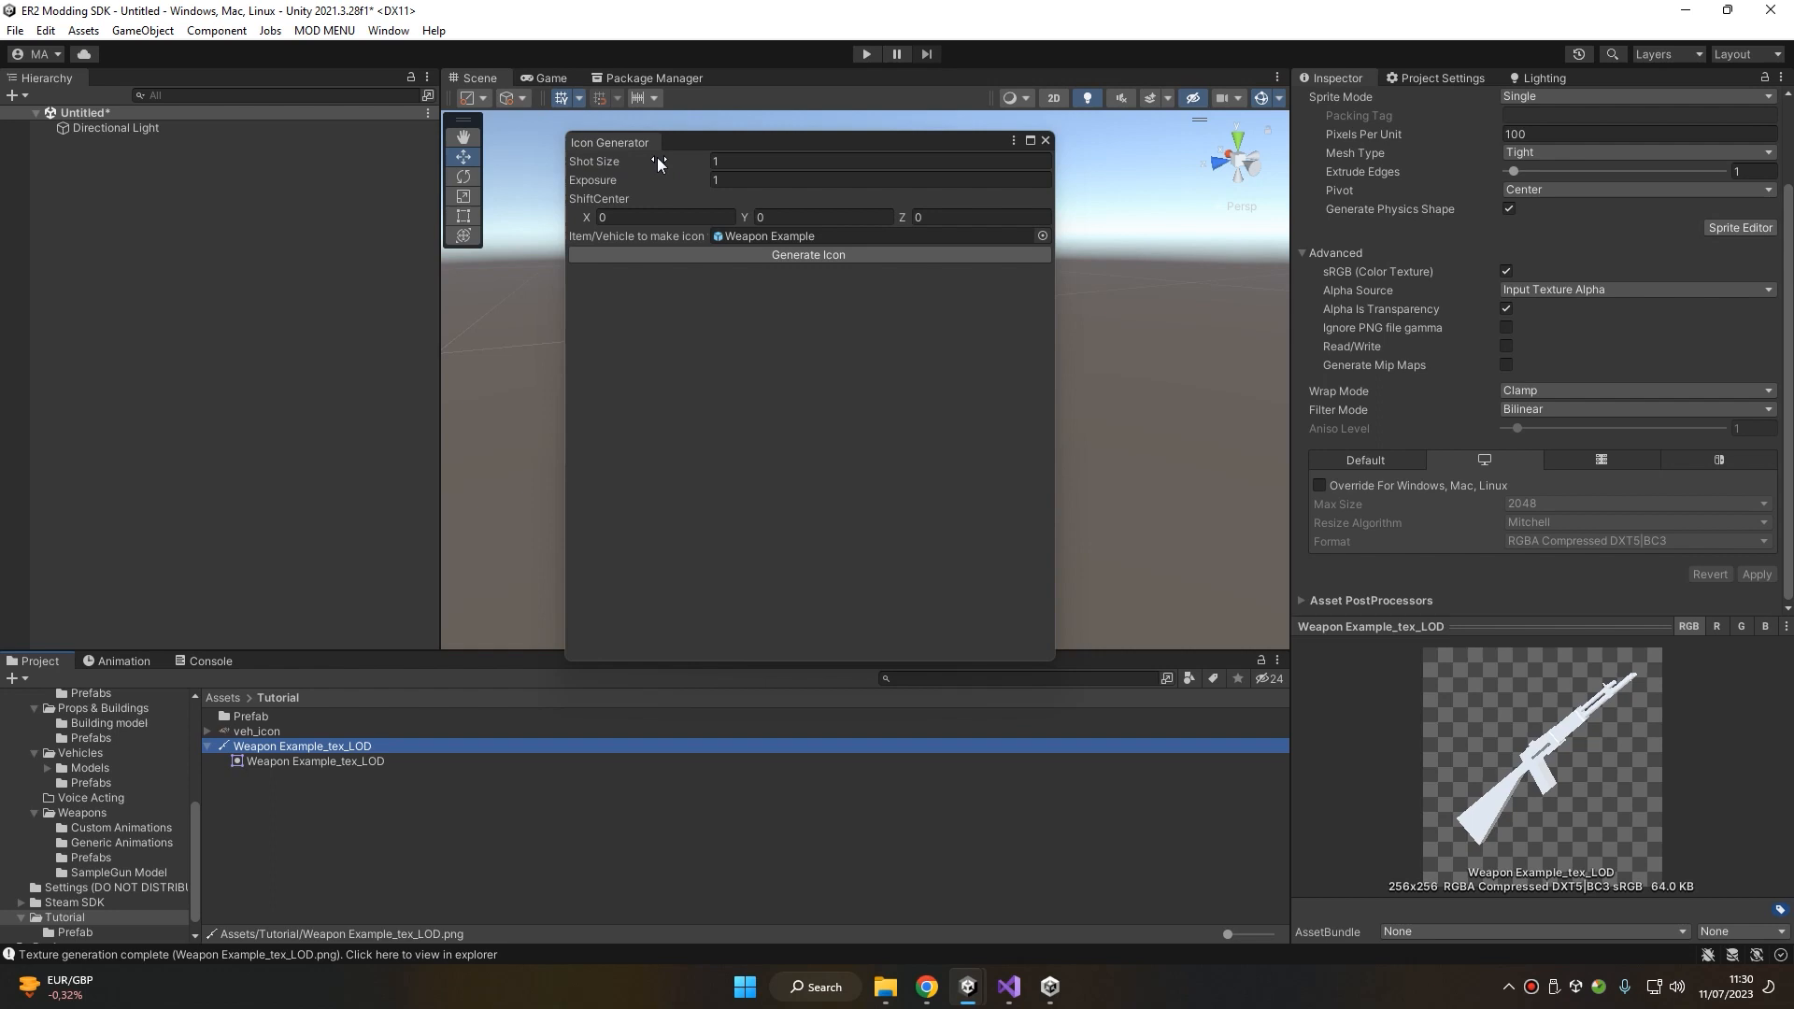
pyautogui.moveTo(657, 160)
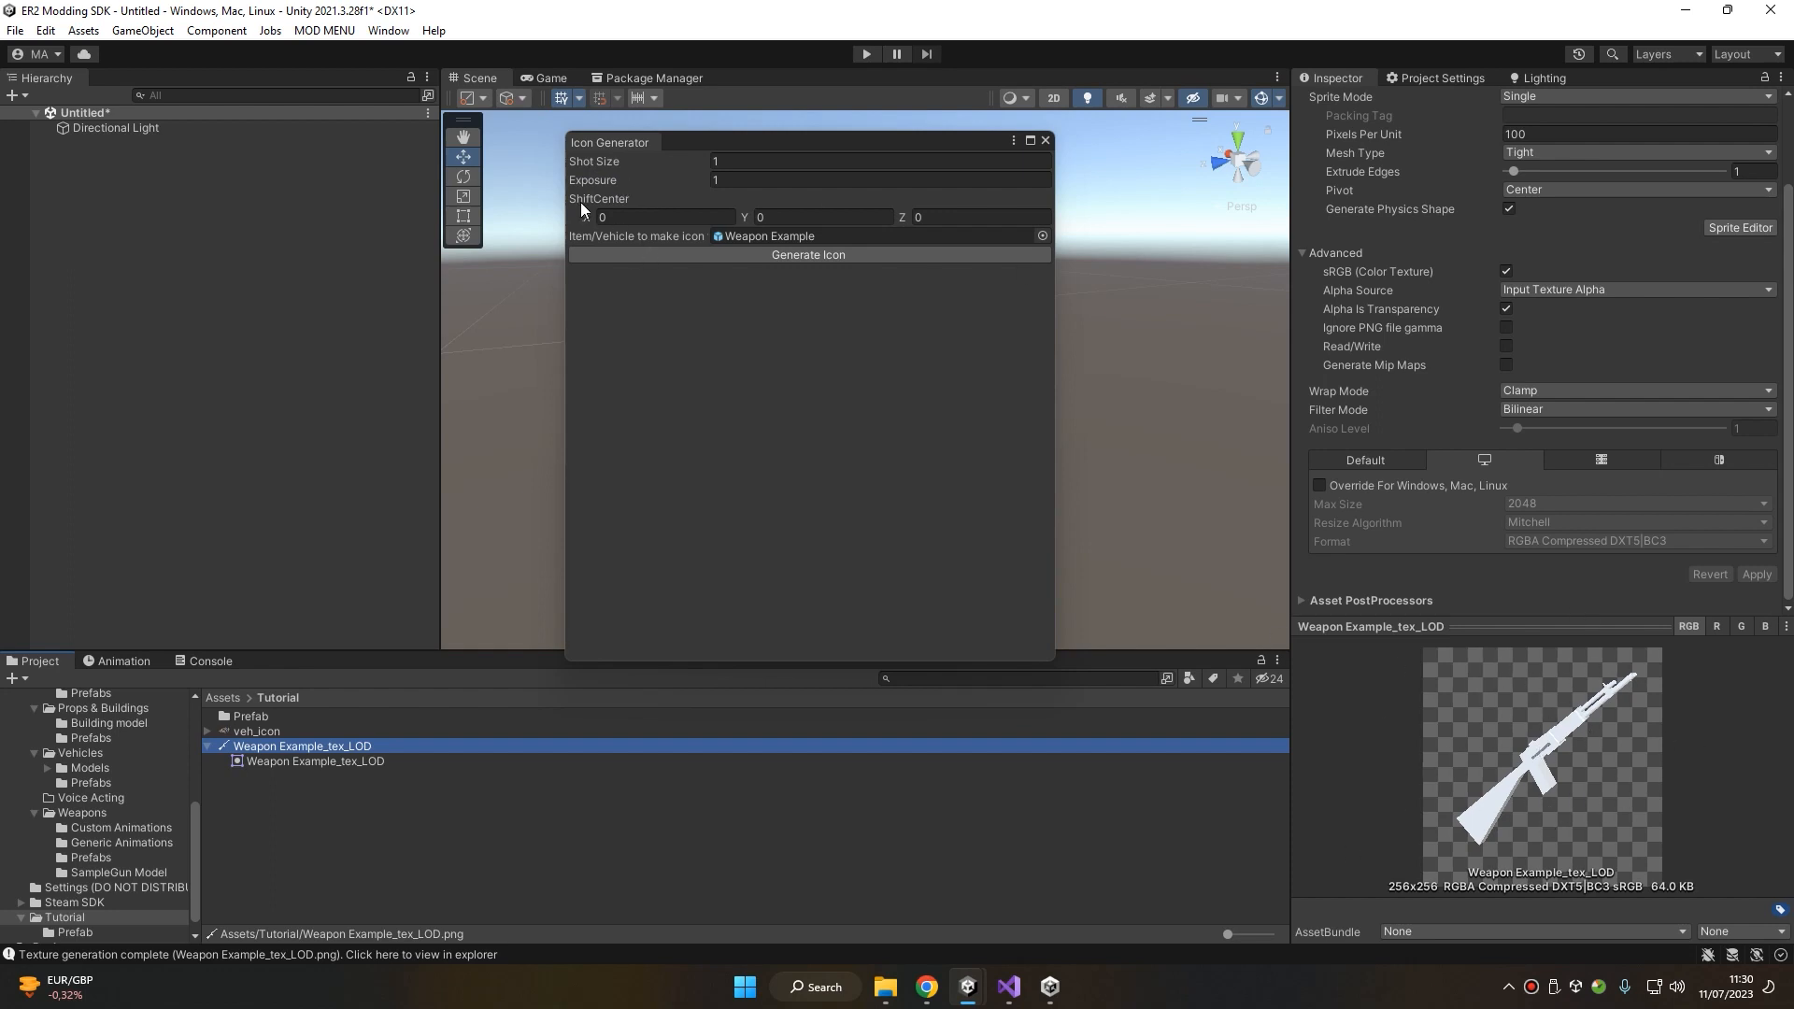
pyautogui.moveTo(1138, 270)
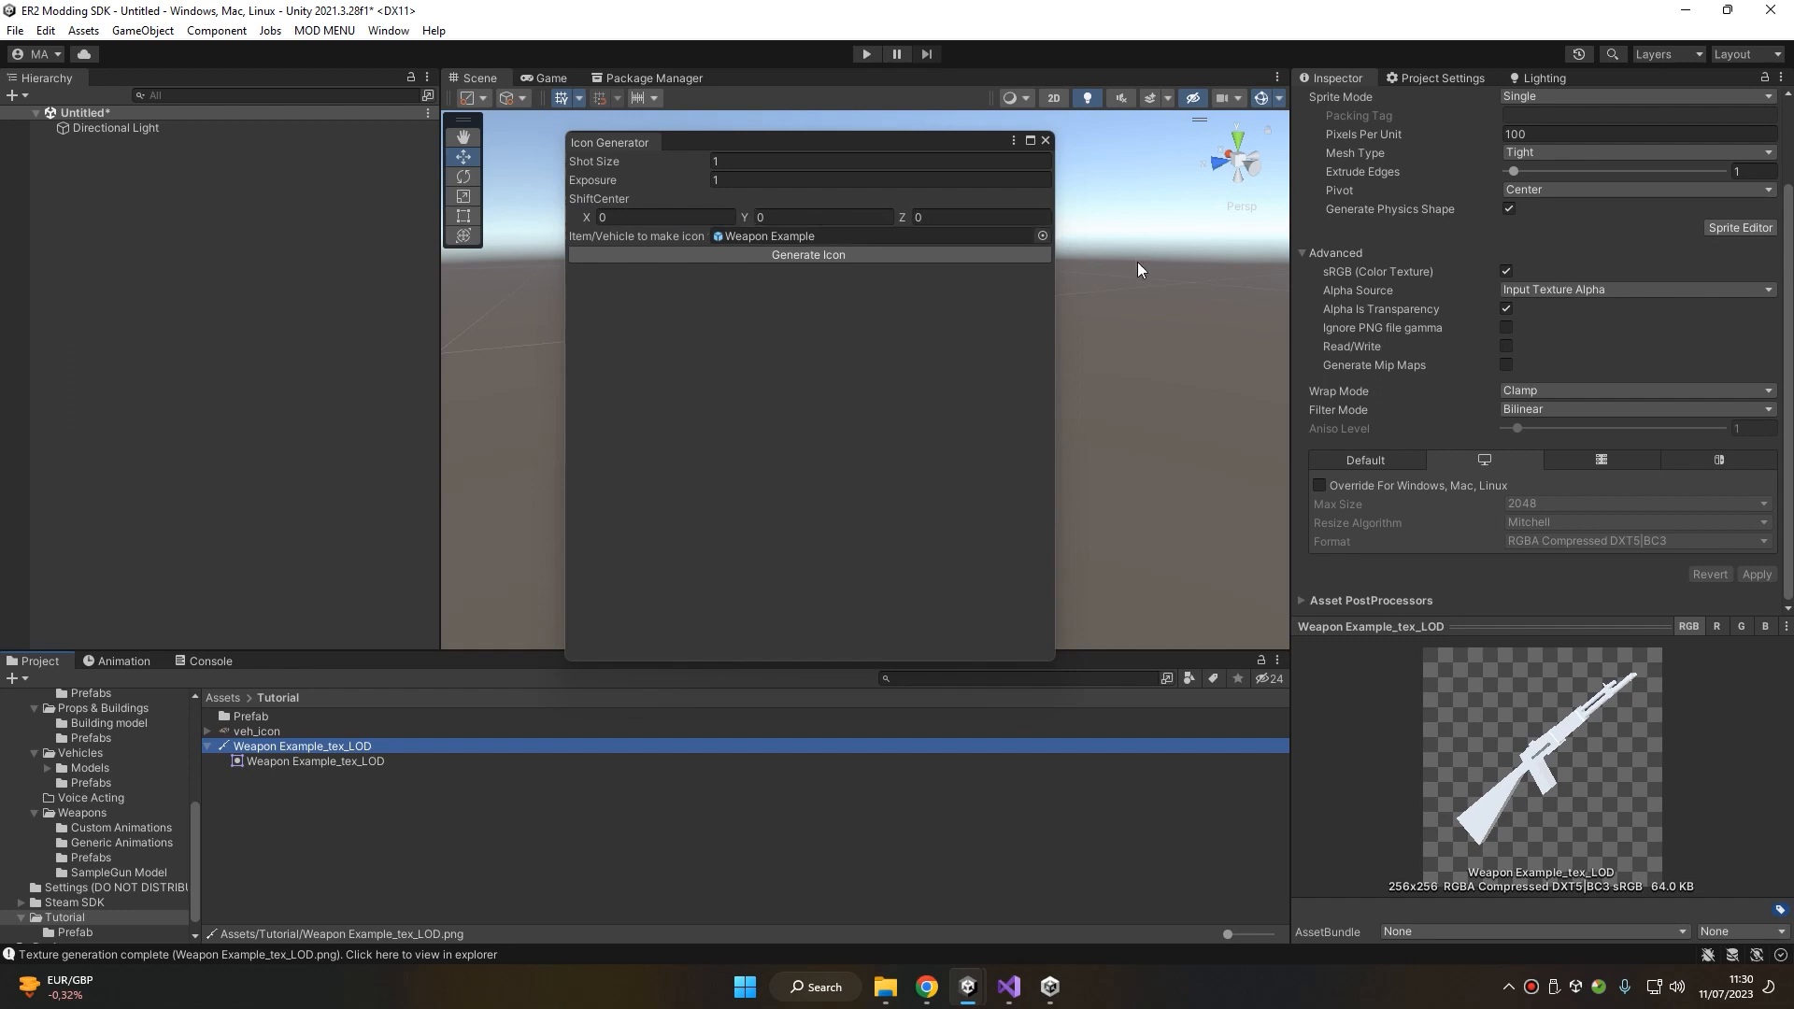
pyautogui.moveTo(1177, 428)
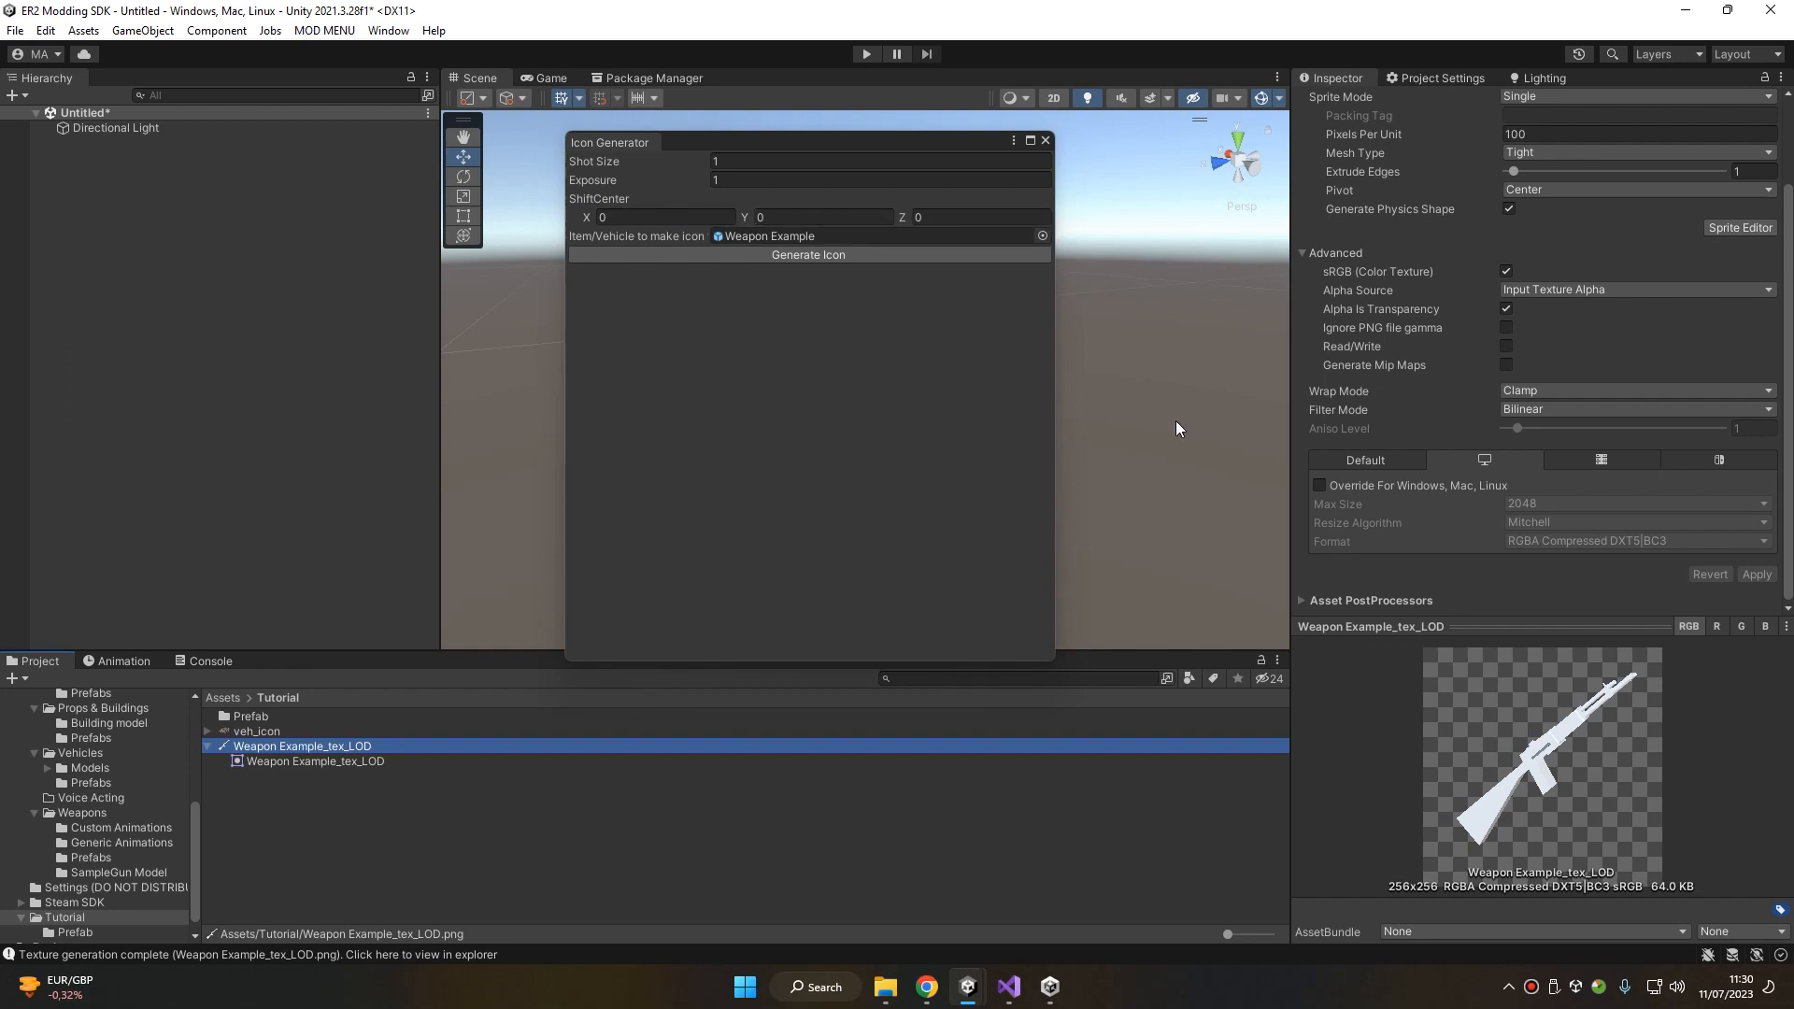